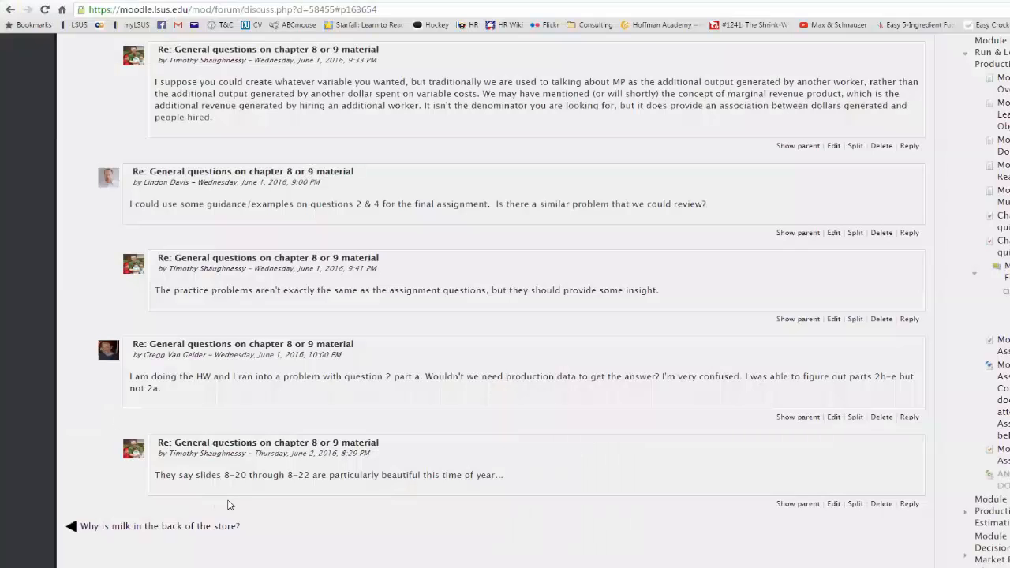
mouse_move(360, 404)
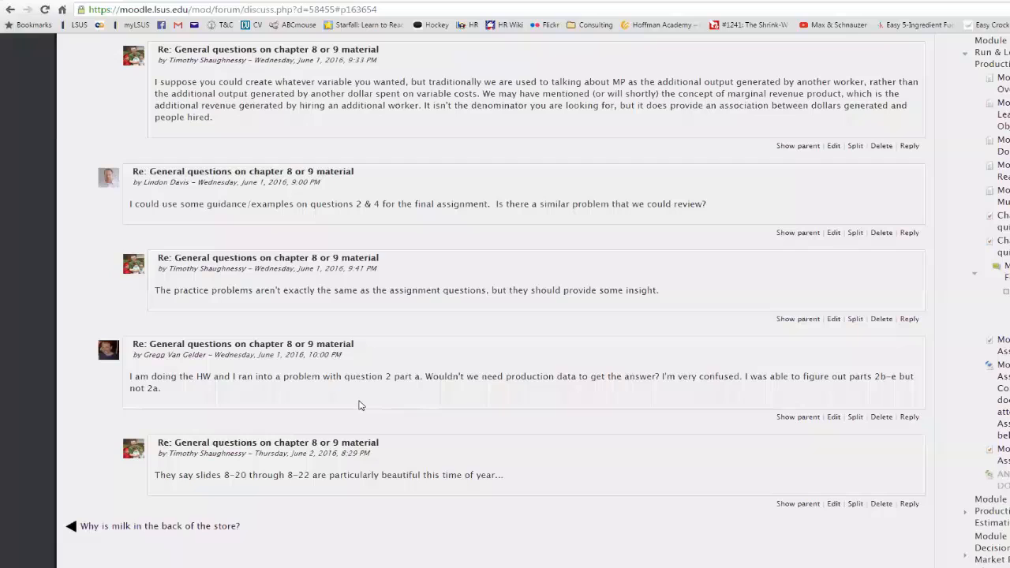
mouse_move(700, 399)
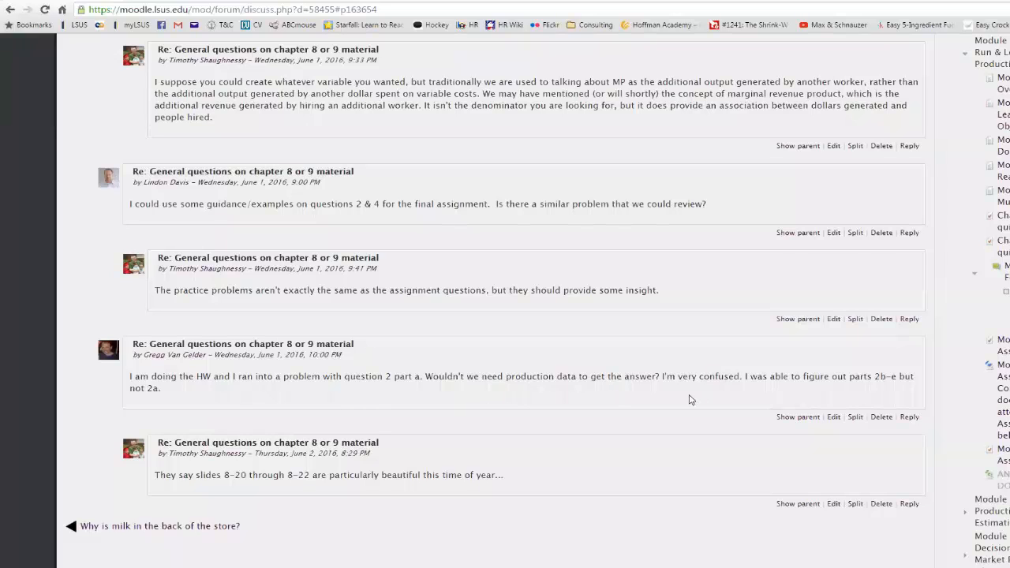
mouse_move(325, 492)
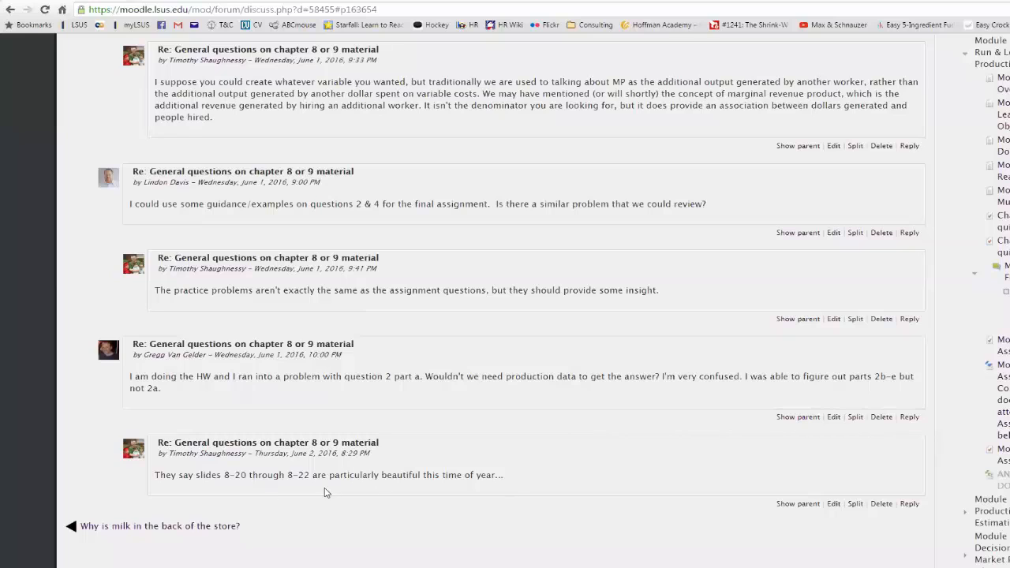
mouse_move(357, 508)
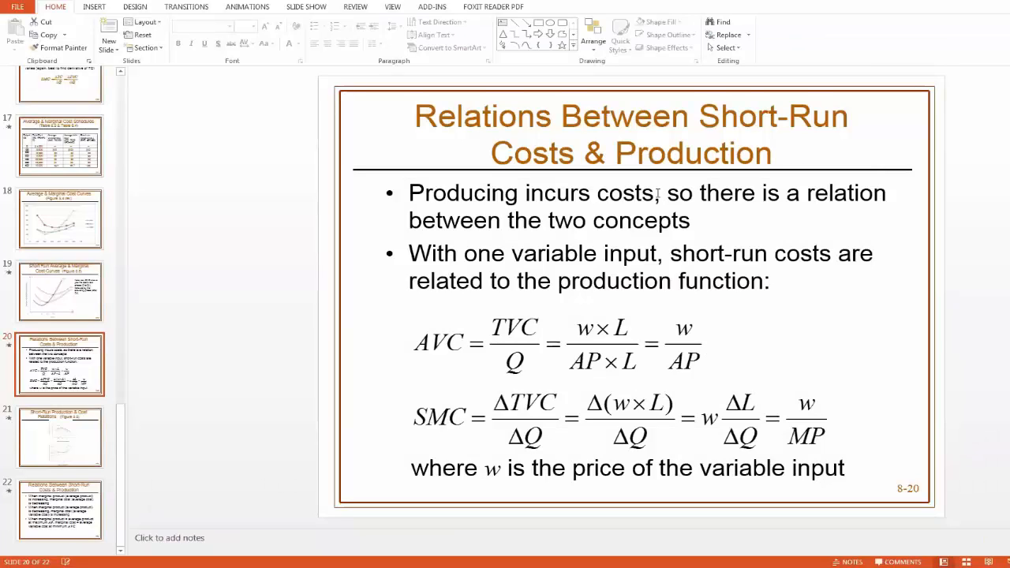
mouse_move(556, 326)
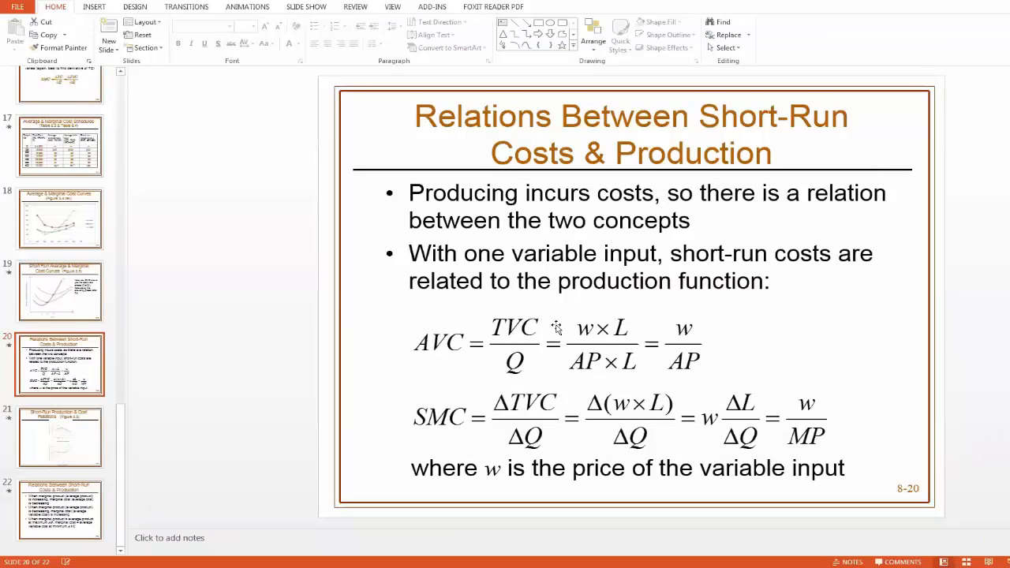
mouse_move(514, 363)
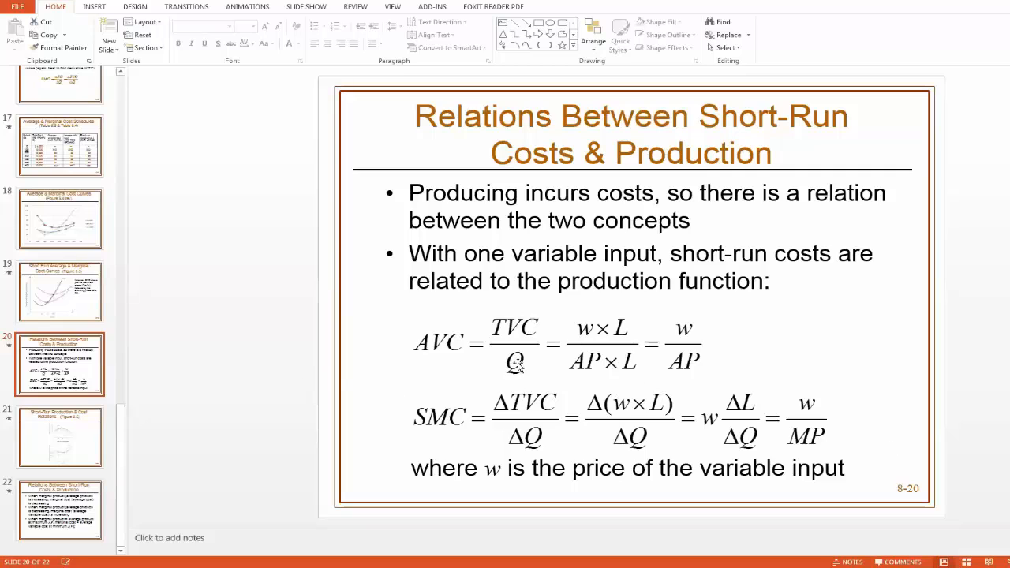
- Page forward through the Figure 8.6 production and cost slide to the marginal product bullet-point slide
left_click(60, 435)
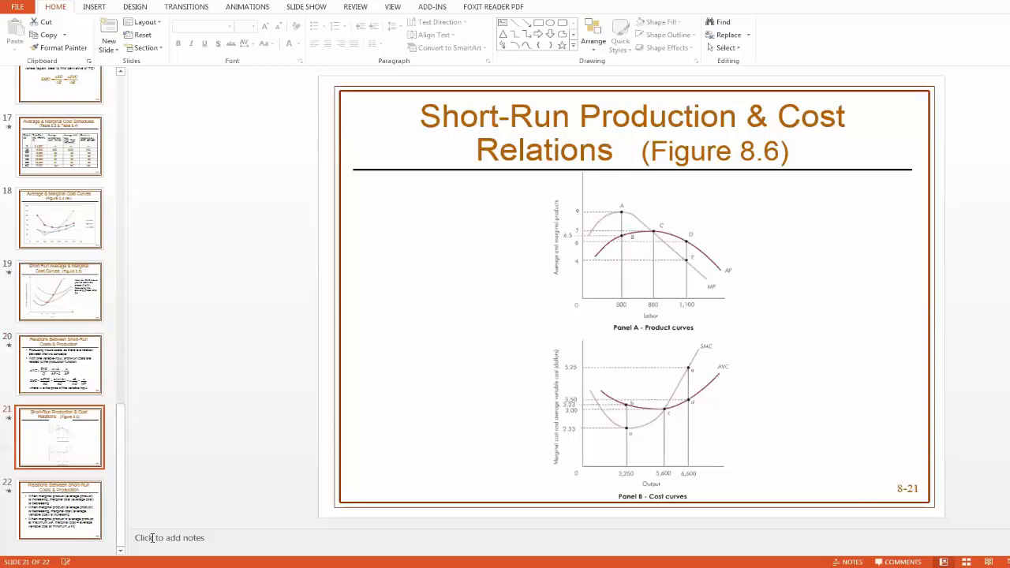
left_click(60, 508)
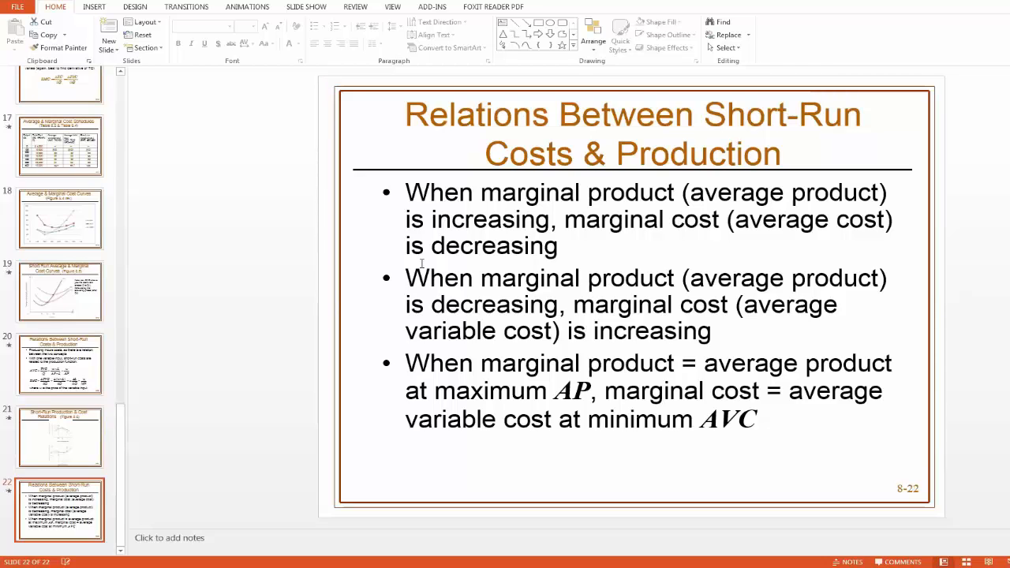
mouse_move(386, 276)
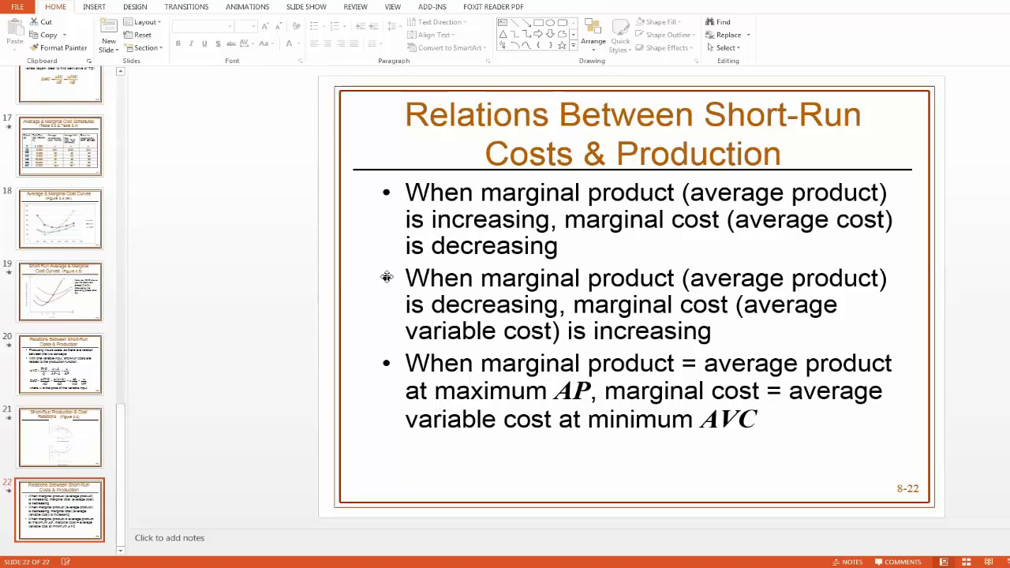
mouse_move(701, 407)
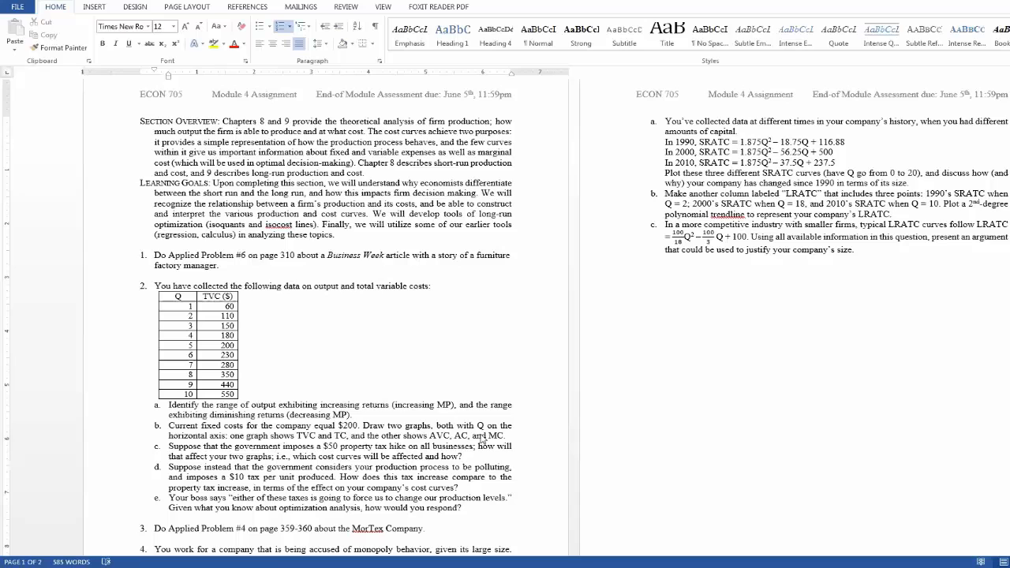
mouse_move(518, 474)
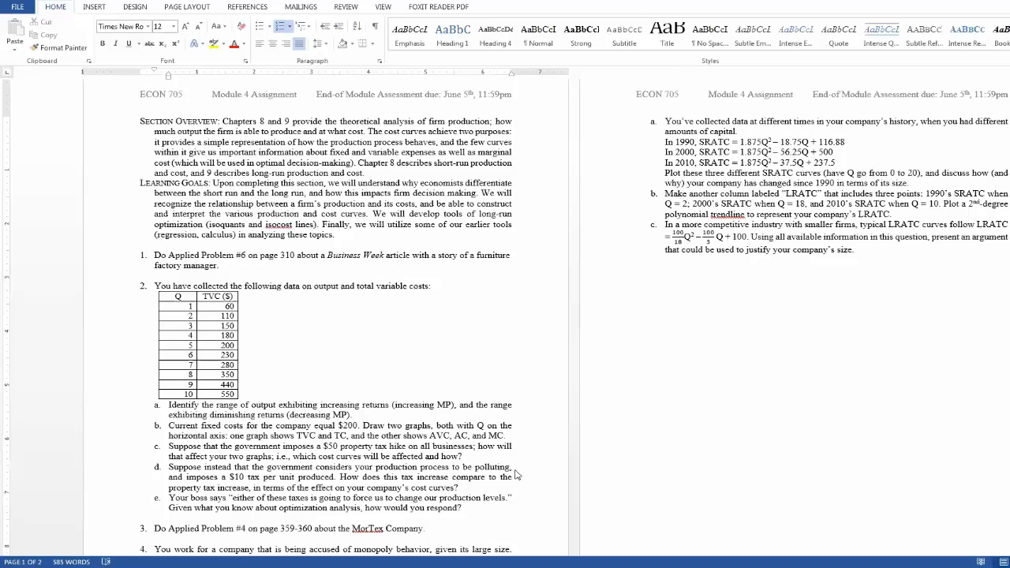
mouse_move(817, 397)
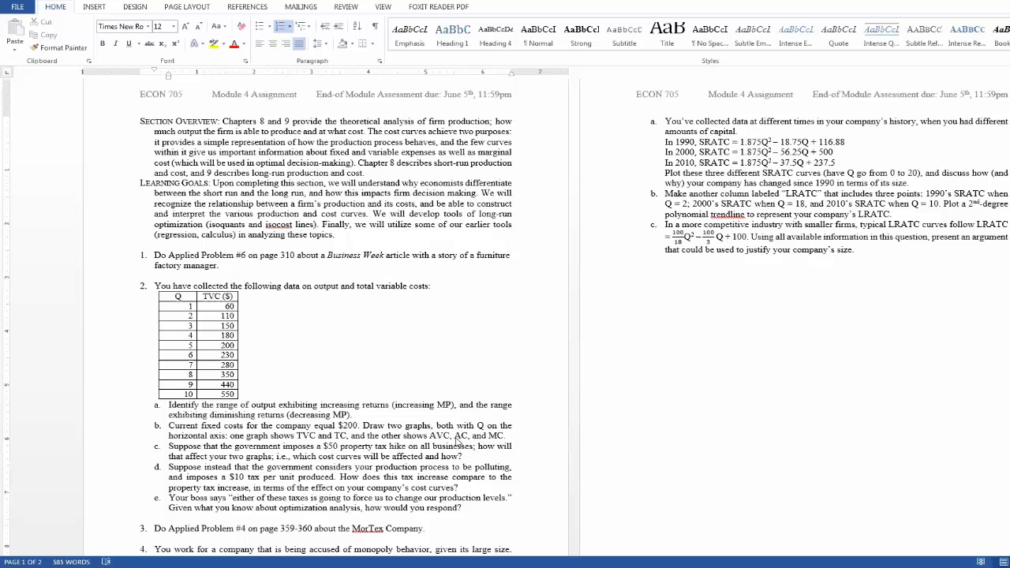
mouse_move(527, 426)
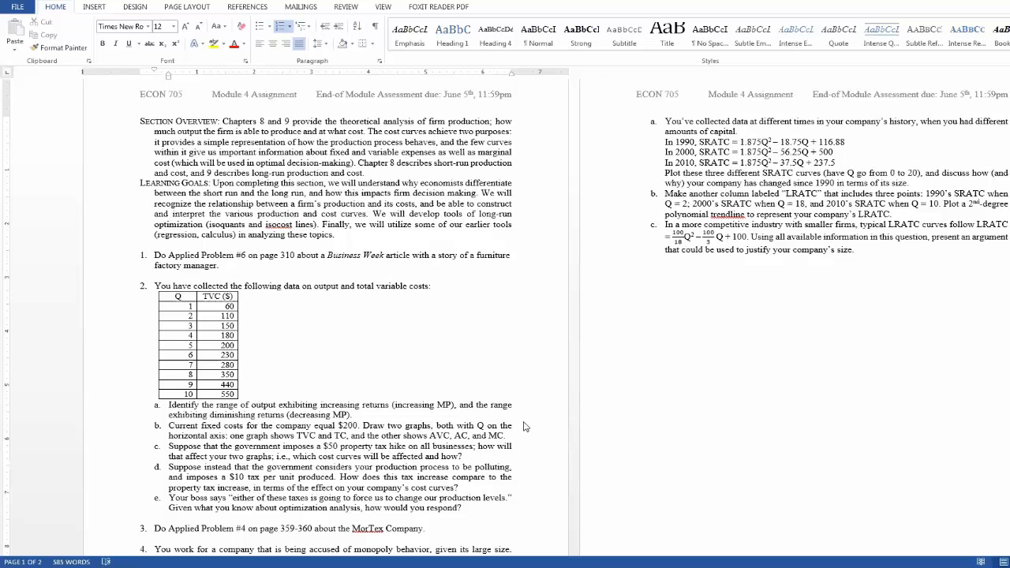
mouse_move(530, 429)
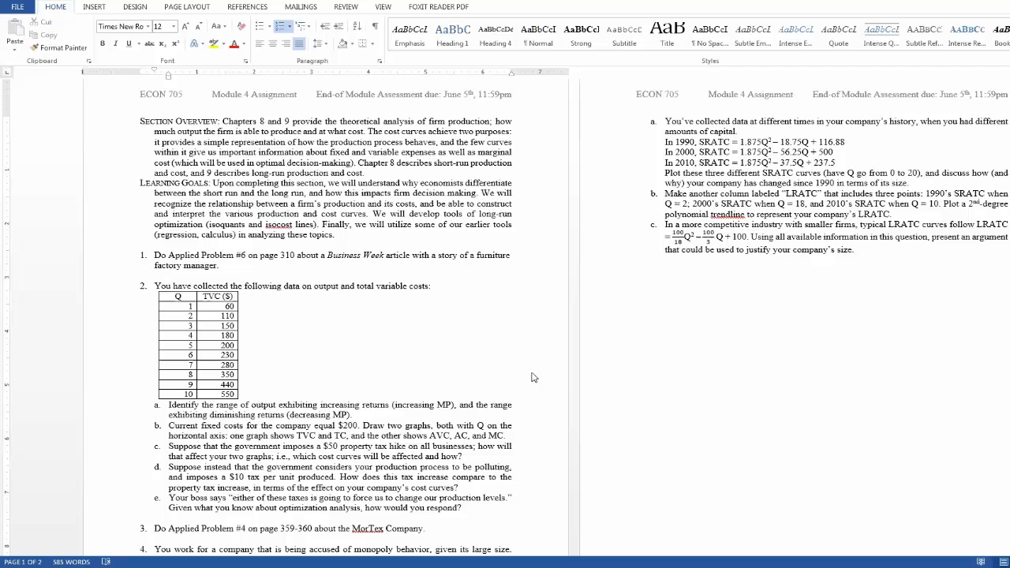
mouse_move(555, 362)
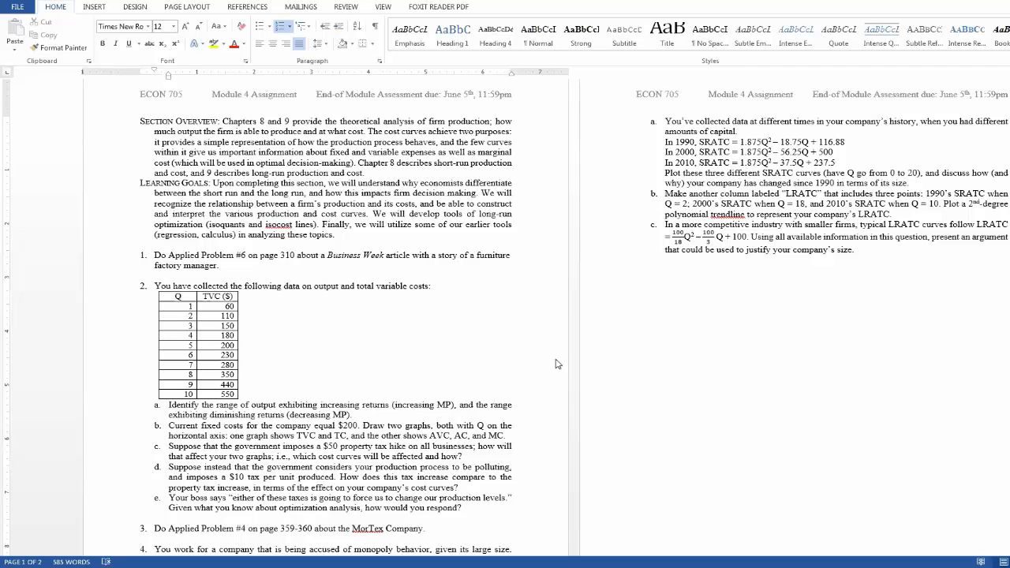
mouse_move(552, 363)
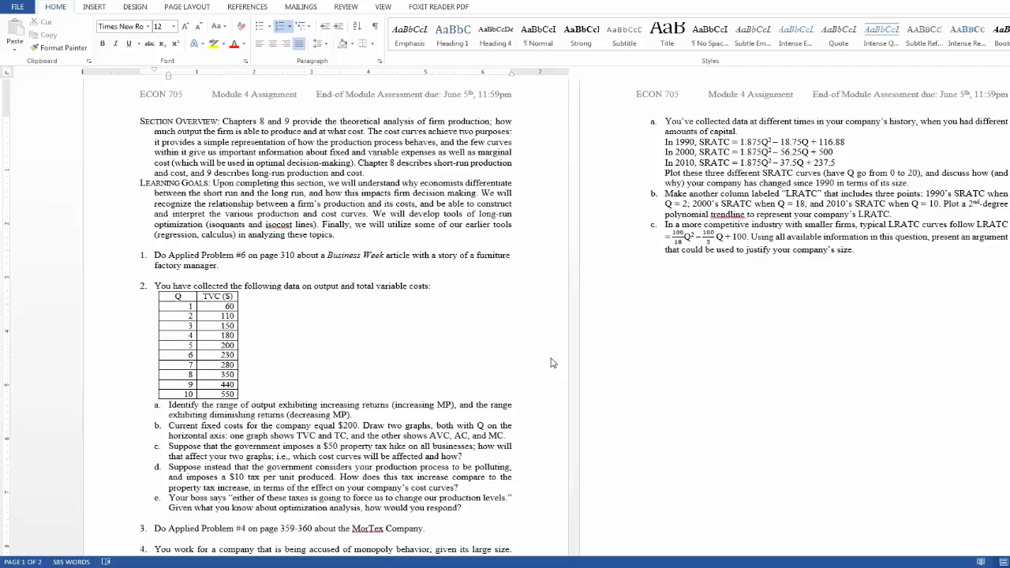
mouse_move(552, 361)
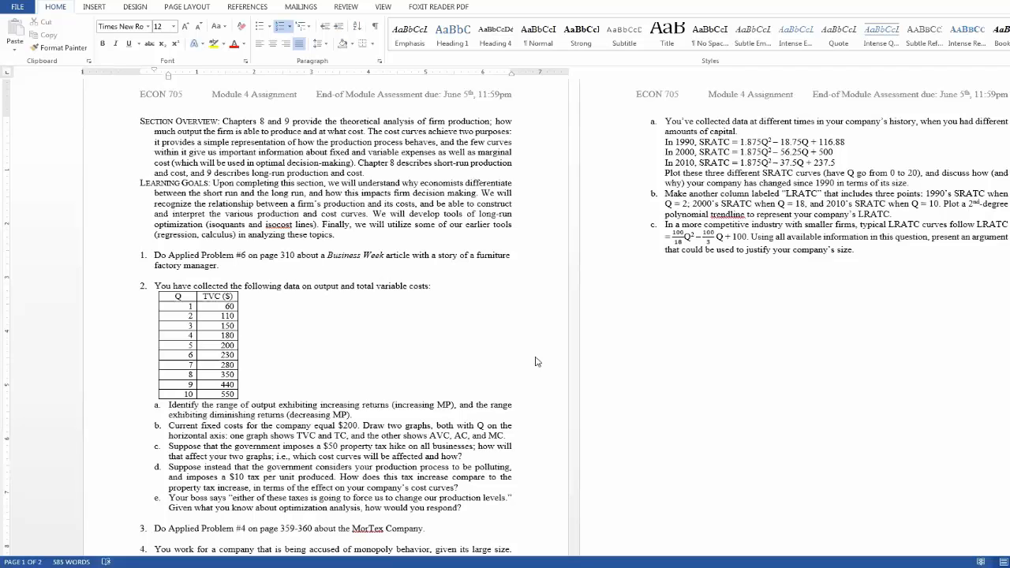
mouse_move(466, 448)
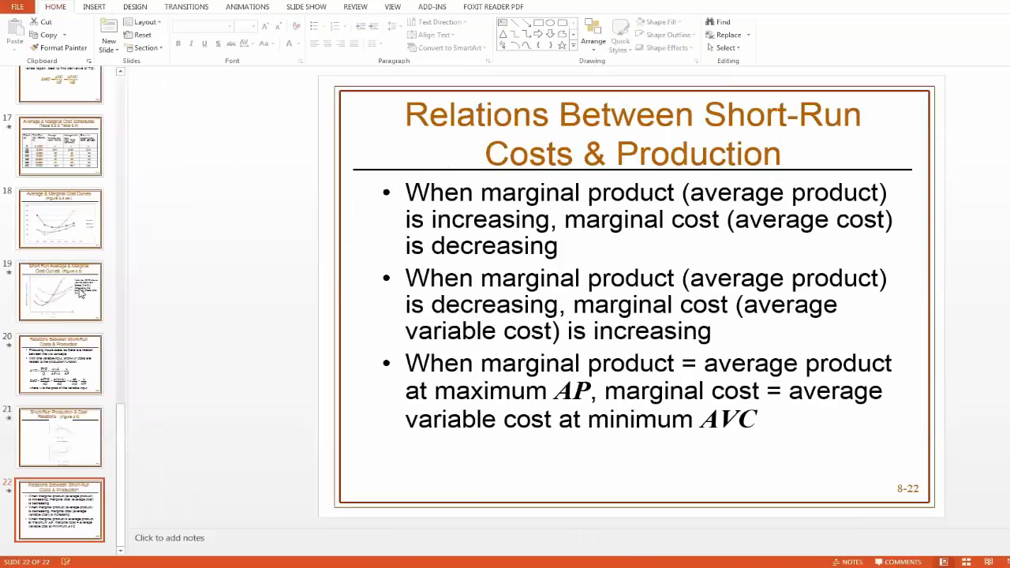
- Jump back to the Figure 8.5 short-run average and marginal cost curves slide and review it
left_click(60, 290)
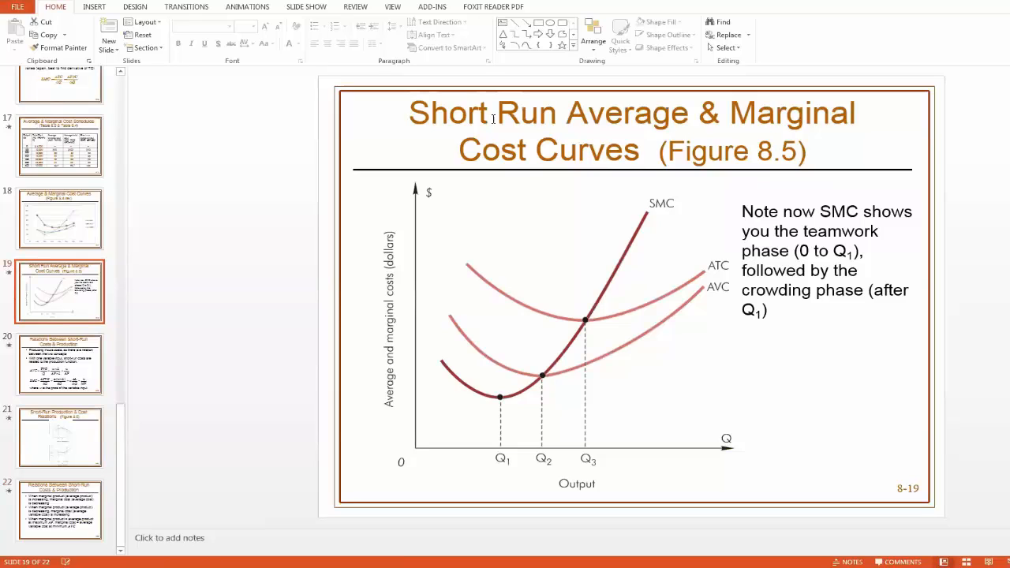
mouse_move(615, 281)
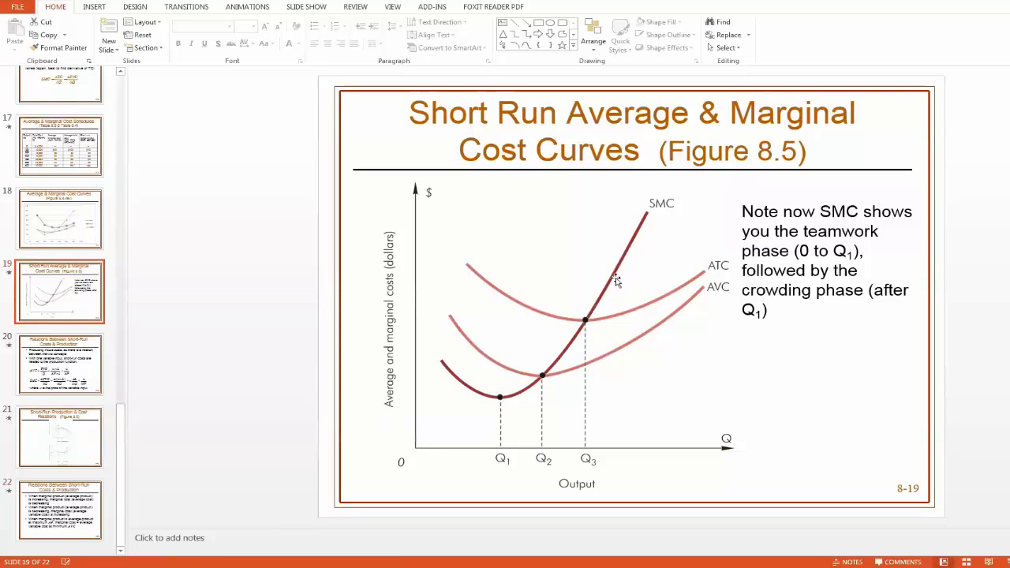
mouse_move(681, 325)
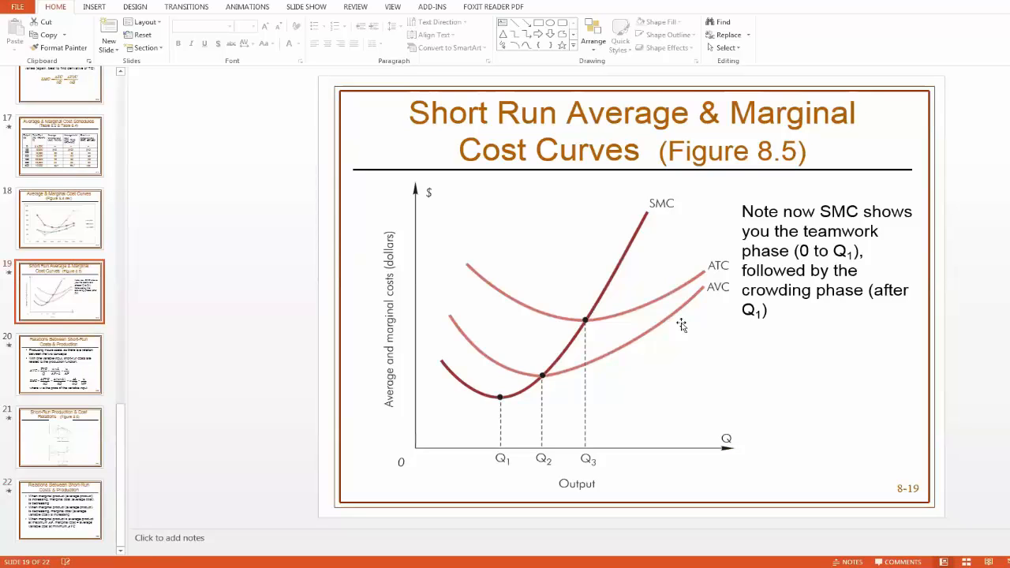
scroll("up", 3)
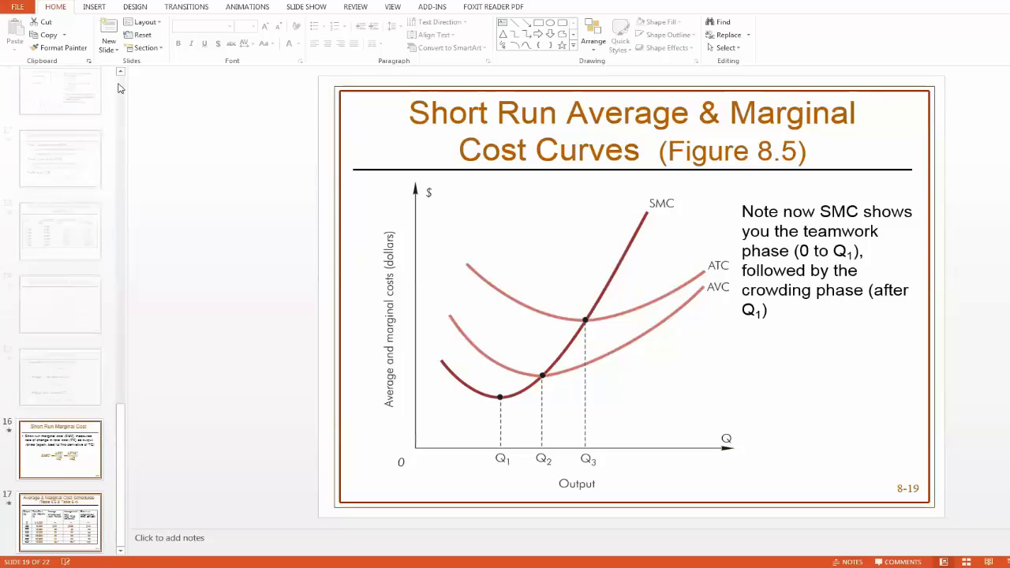
scroll("up", 3)
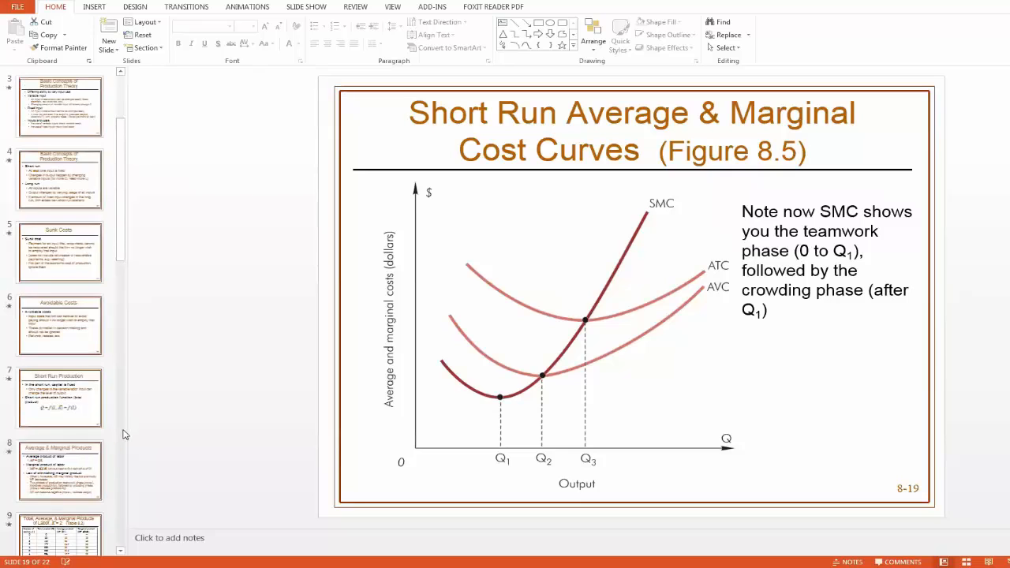
scroll("down", 3)
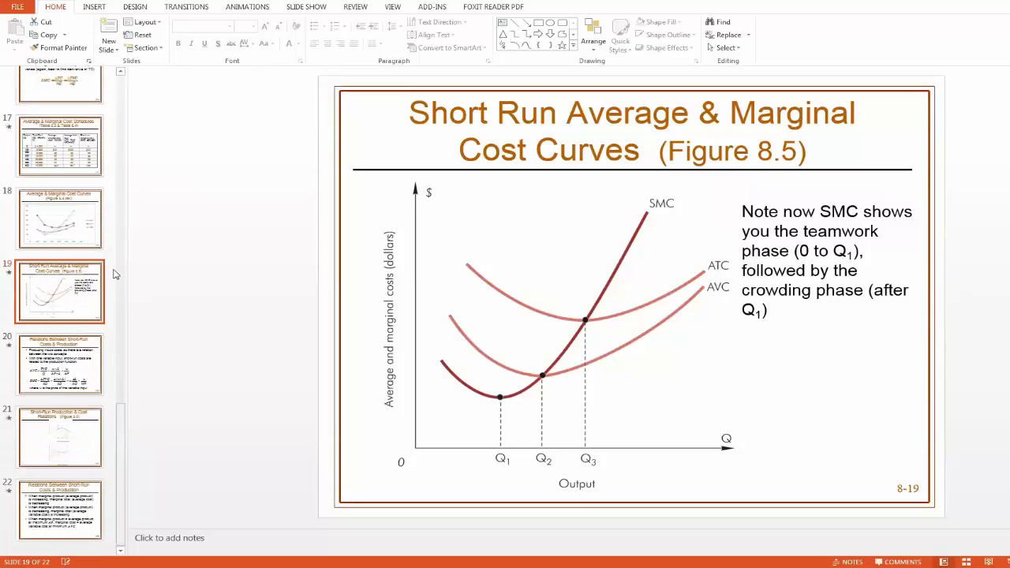
mouse_move(442, 350)
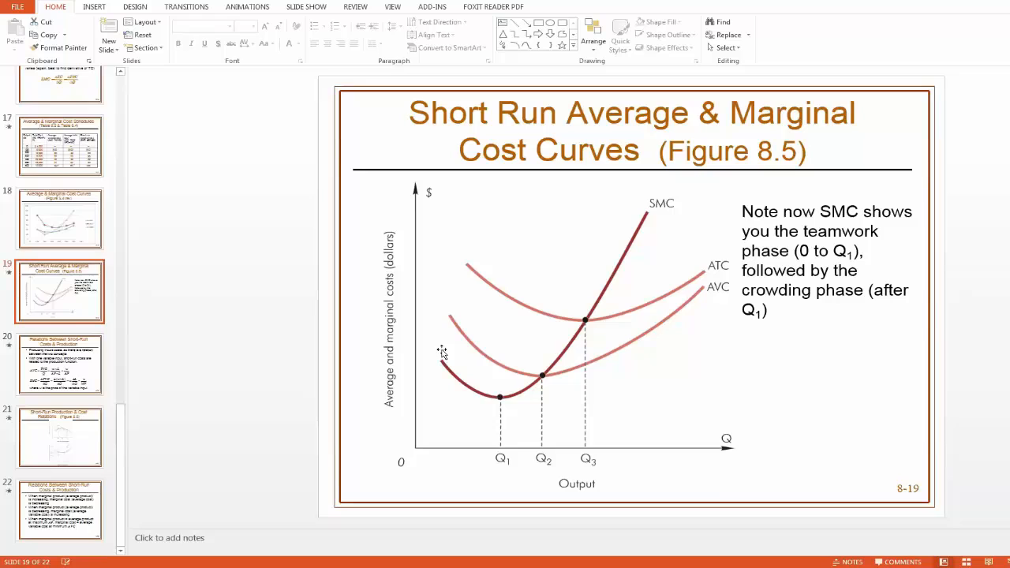
mouse_move(501, 435)
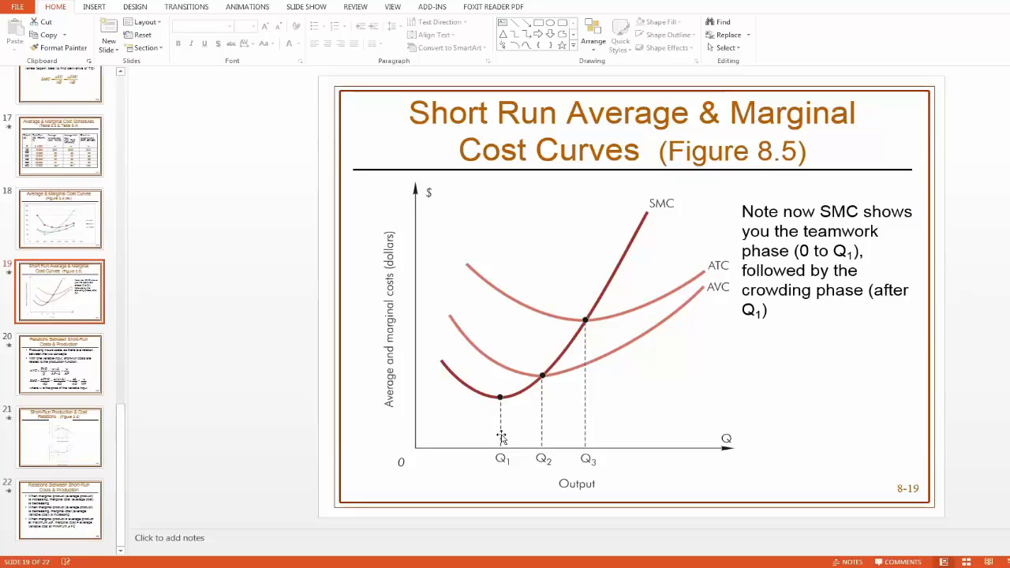
mouse_move(601, 410)
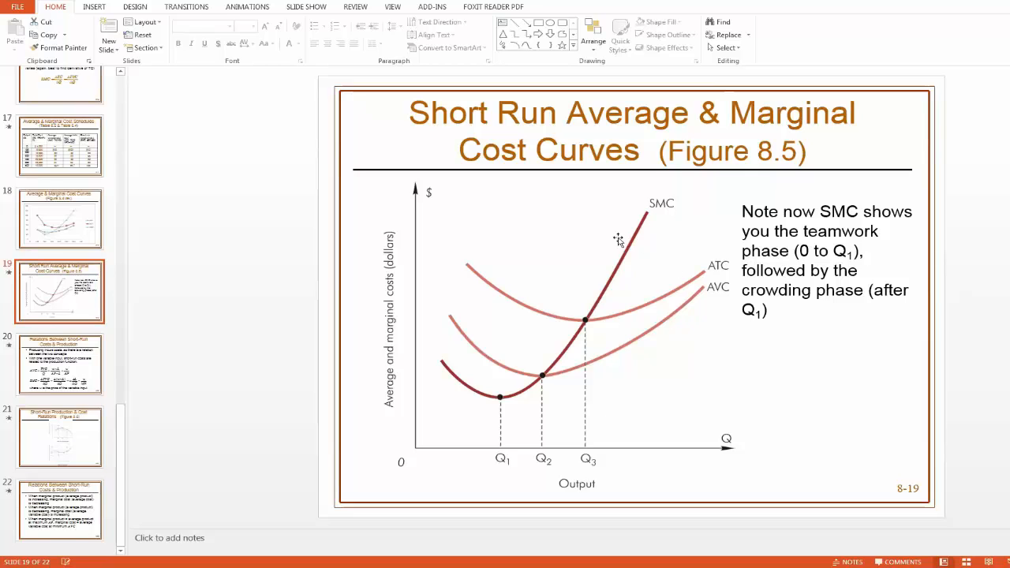
mouse_move(710, 331)
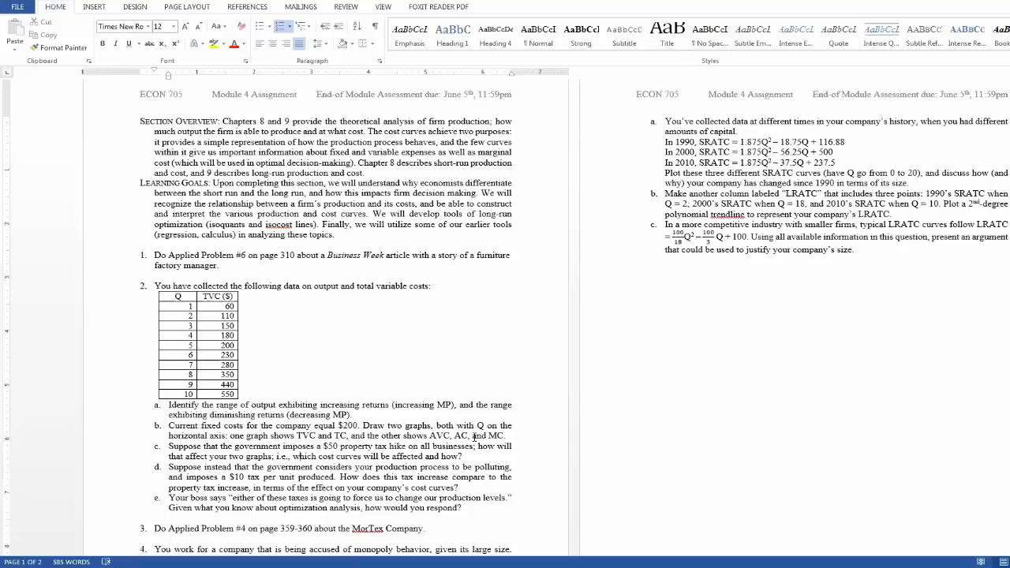
mouse_move(520, 432)
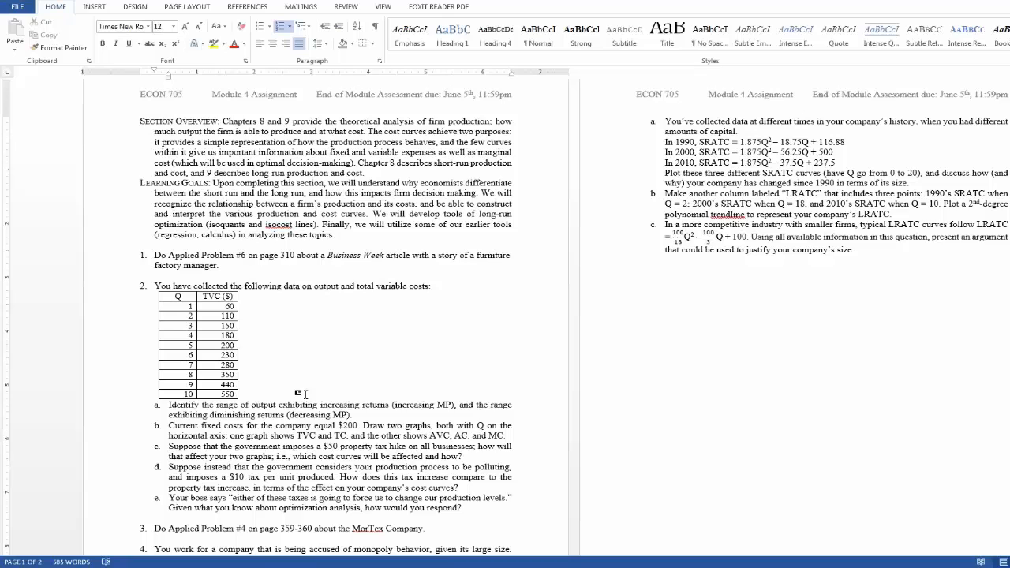
mouse_move(177, 311)
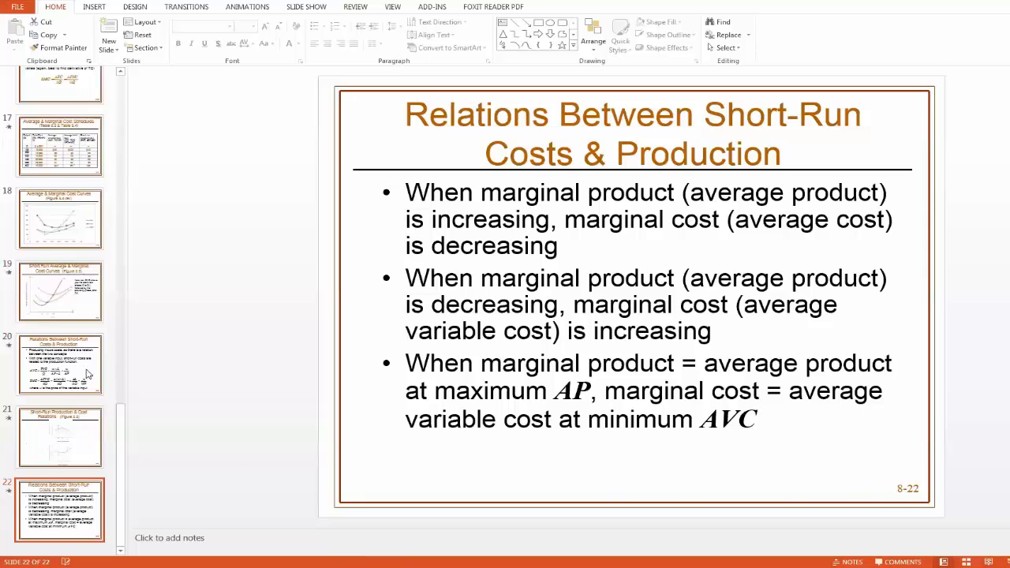
mouse_move(177, 413)
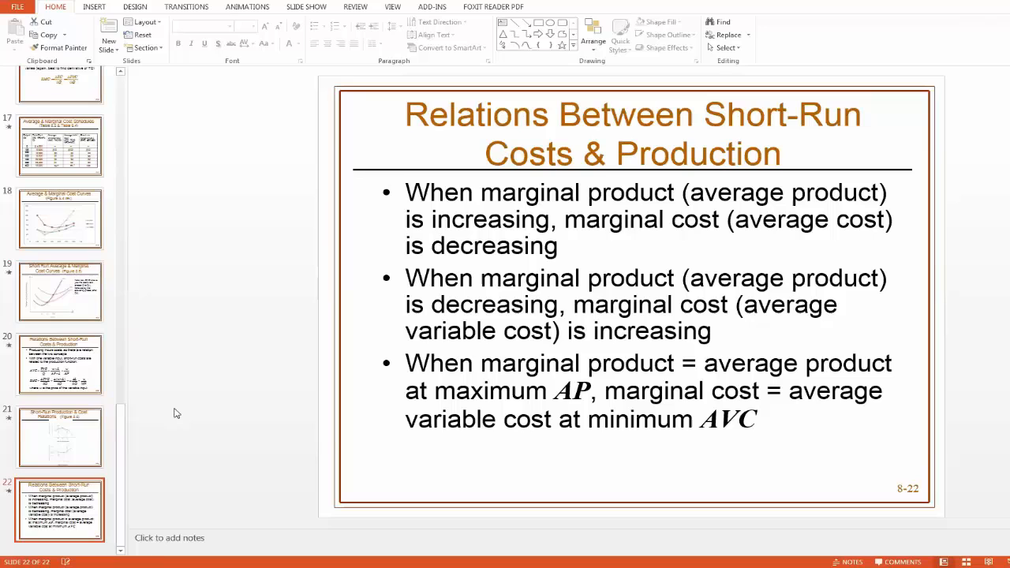
mouse_move(194, 465)
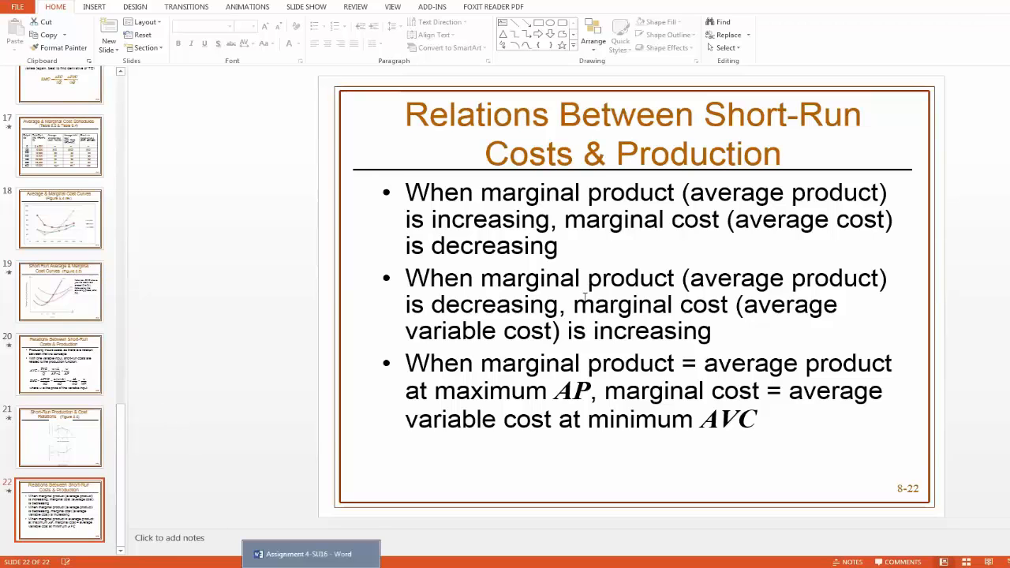
left_click(309, 552)
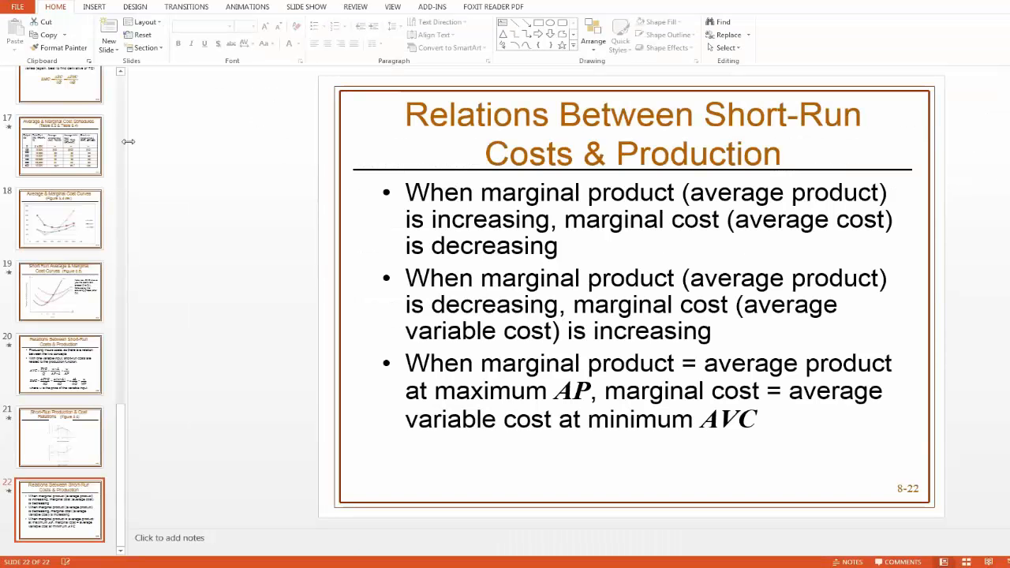
- Scroll the thumbnails up and show slide 9, the Table 8.2 products of labor table
scroll("up", 3)
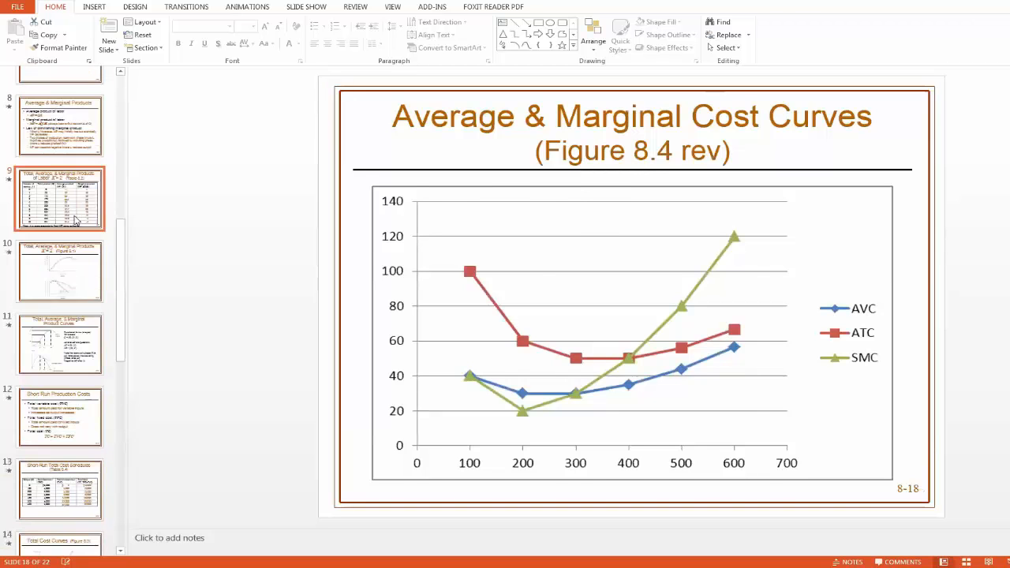
left_click(60, 197)
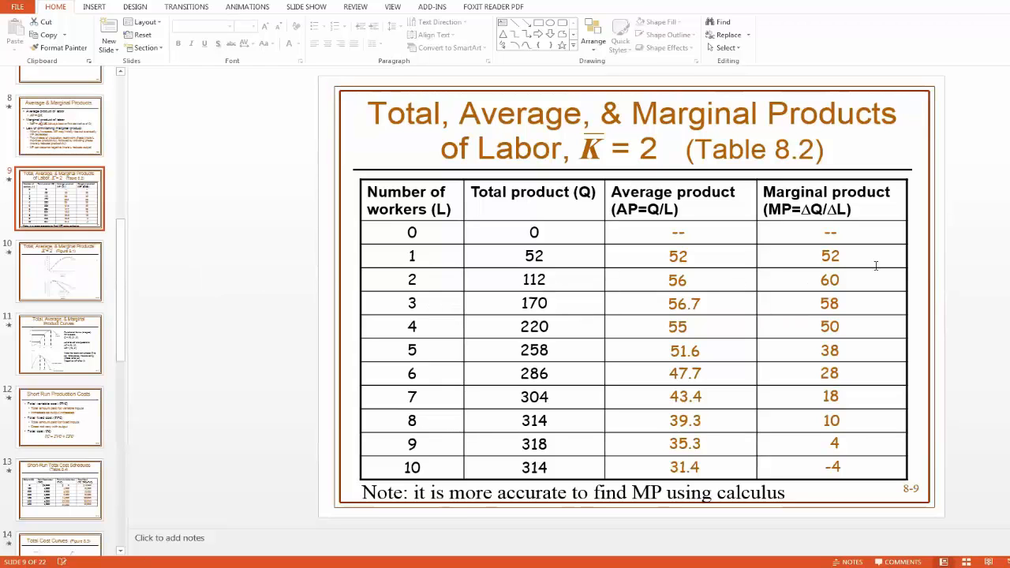
mouse_move(860, 262)
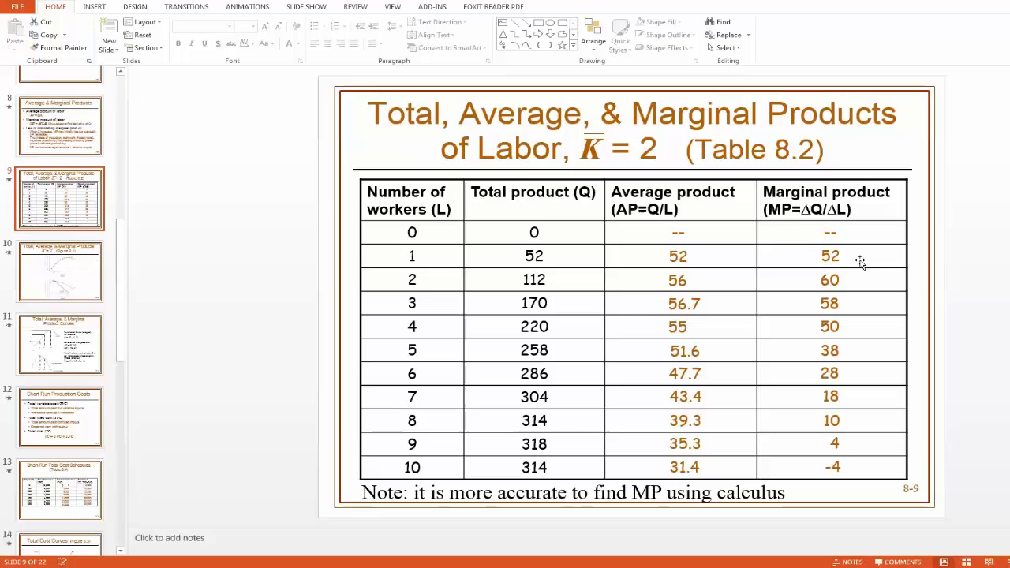
mouse_move(454, 275)
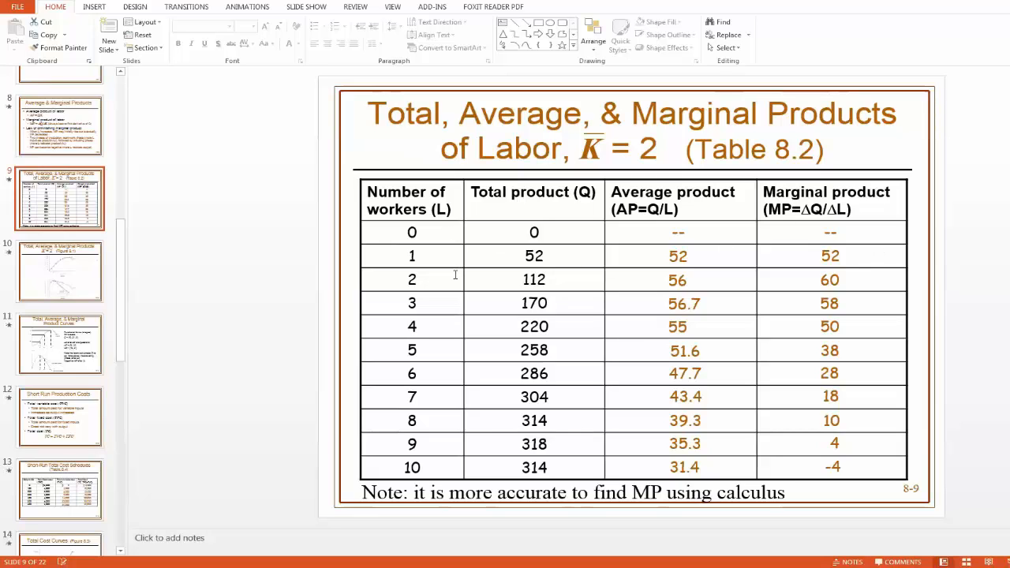
mouse_move(773, 281)
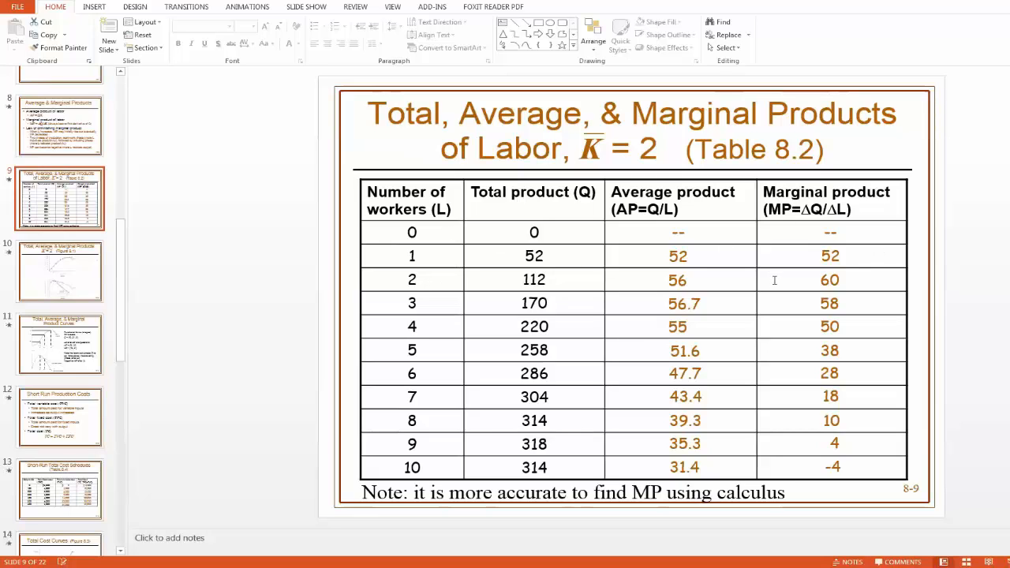
mouse_move(801, 419)
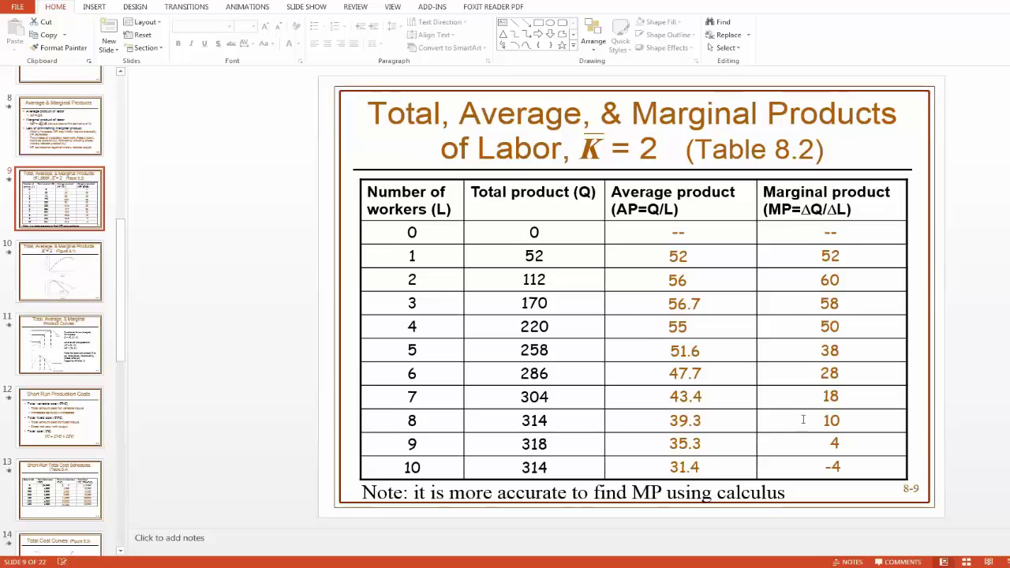
mouse_move(807, 306)
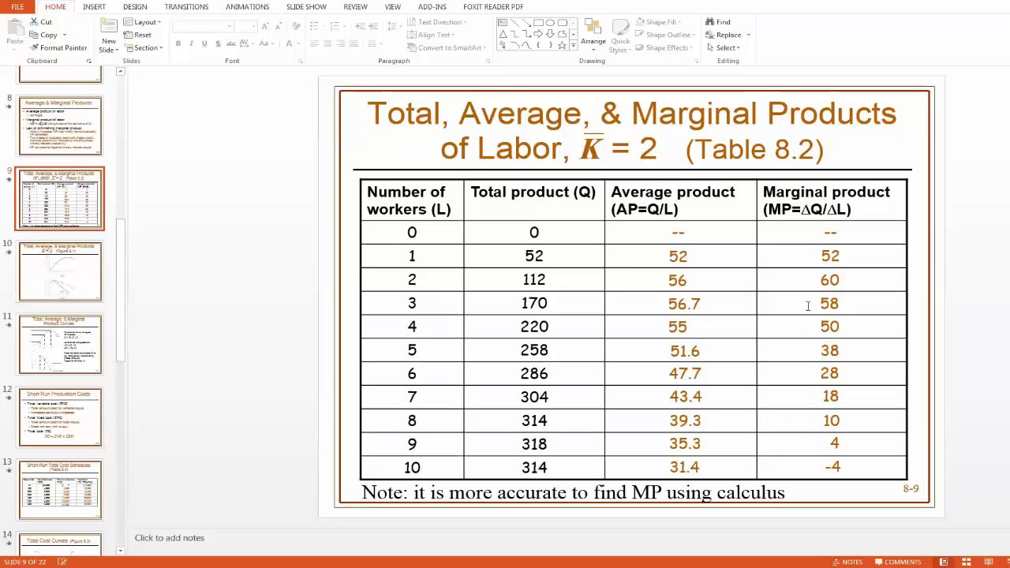
mouse_move(818, 338)
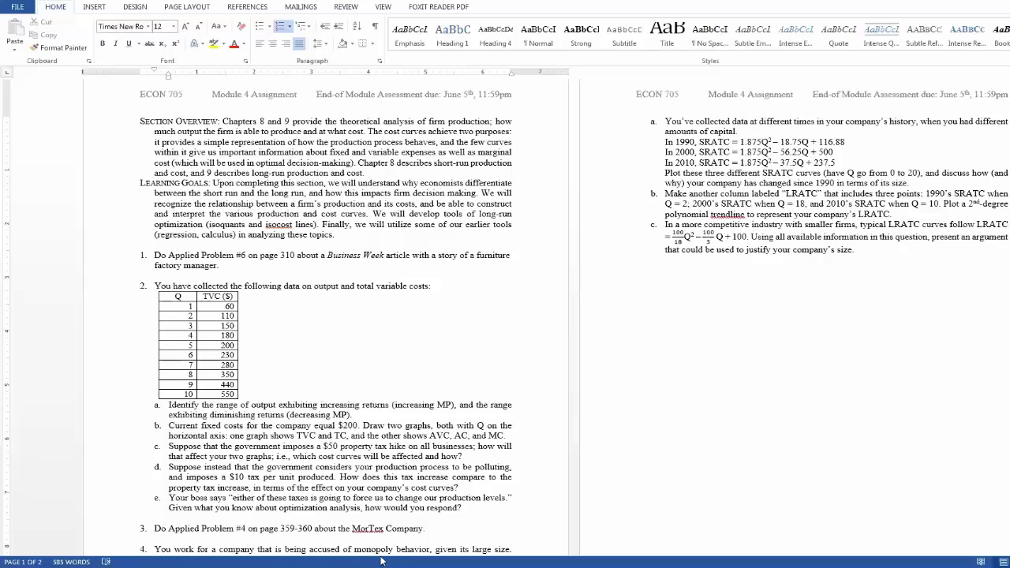
mouse_move(123, 540)
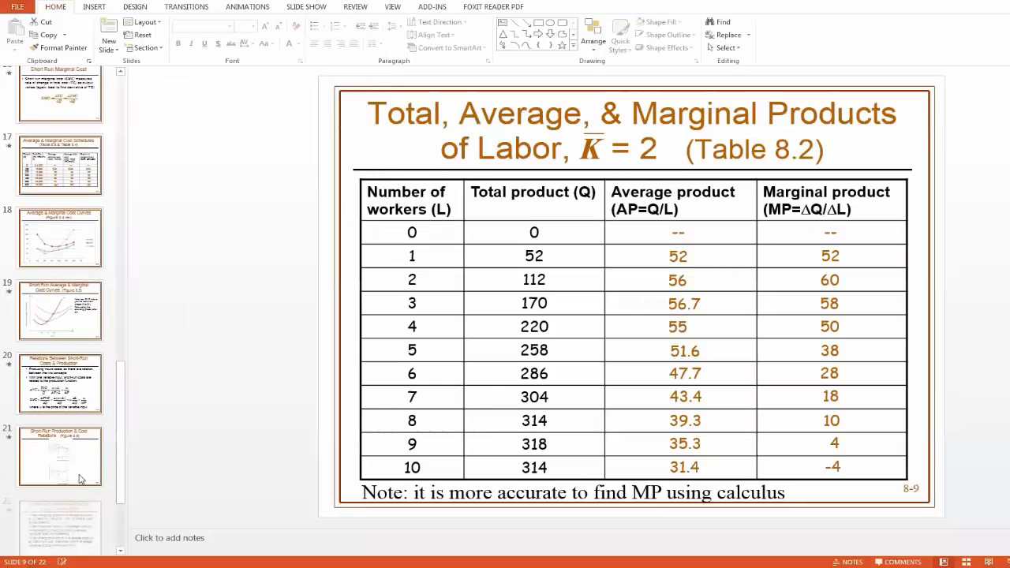
- Show slide 22, Relations Between Short-Run Costs & Production, again
left_click(60, 508)
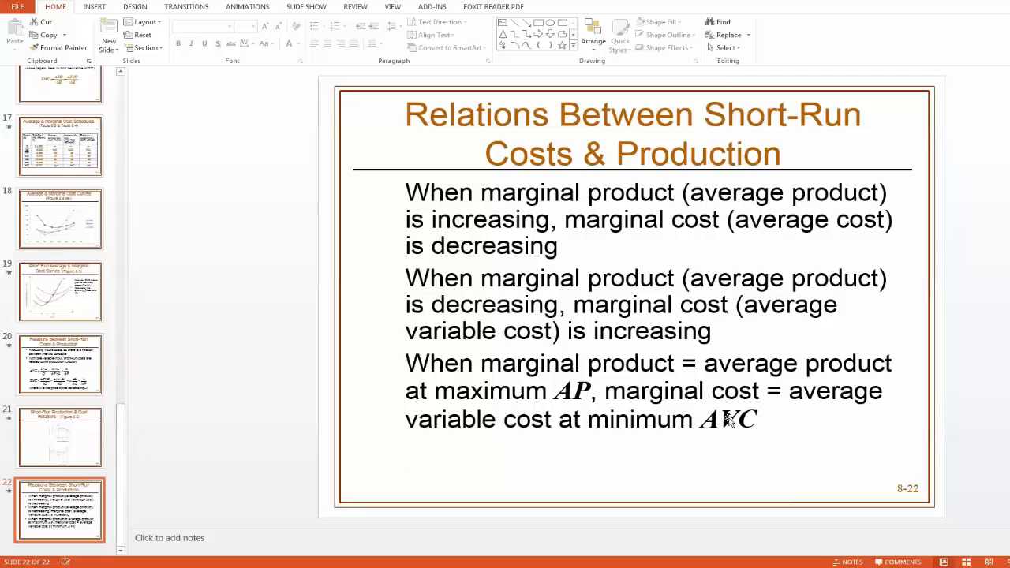
mouse_move(549, 391)
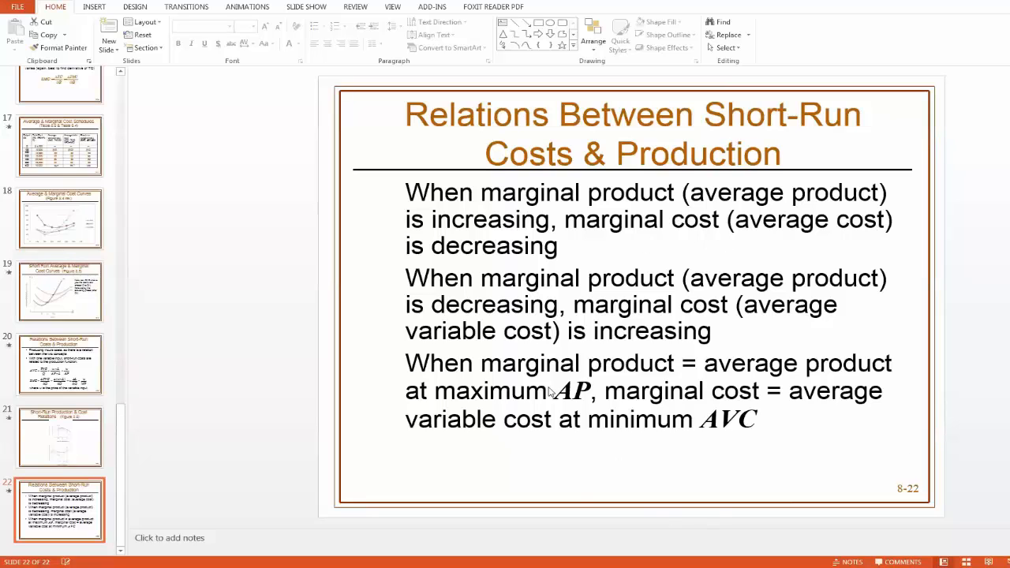
left_click(60, 439)
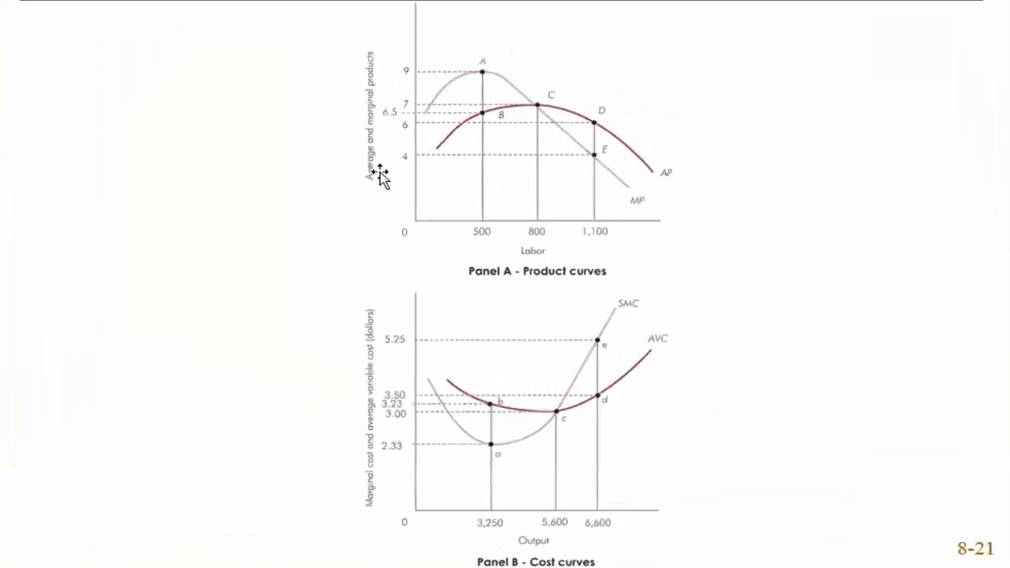
mouse_move(407, 111)
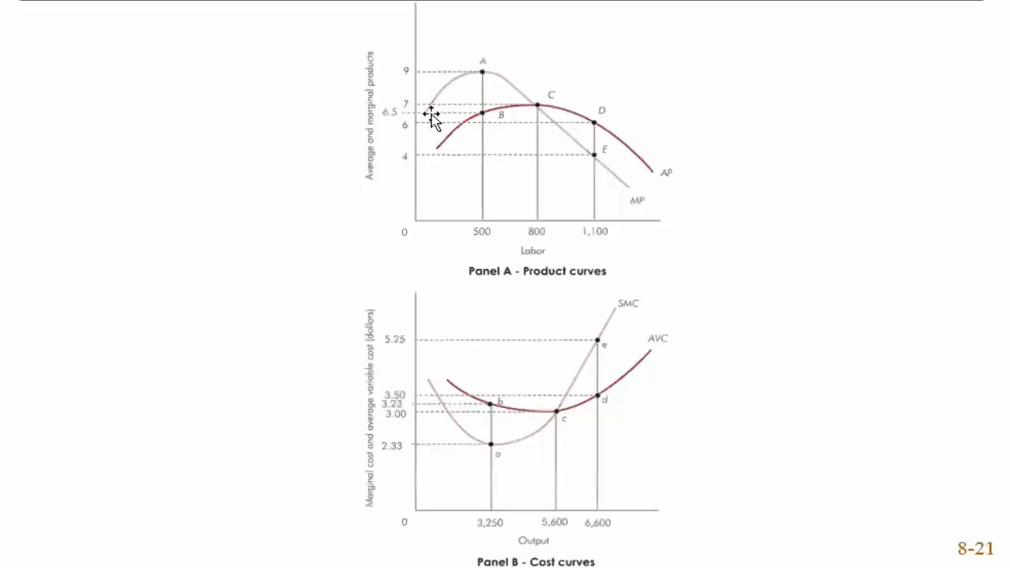
mouse_move(429, 107)
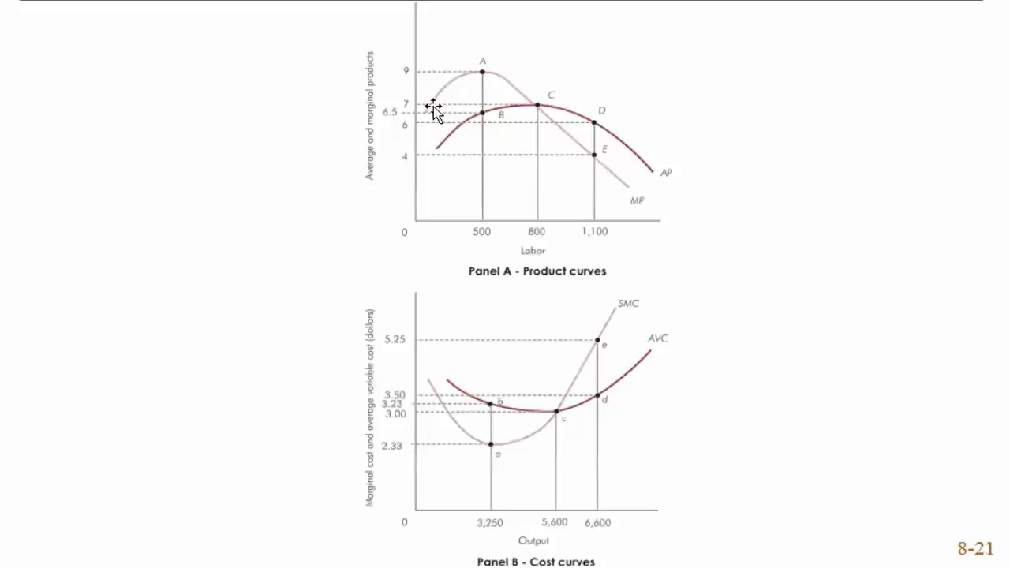
mouse_move(480, 183)
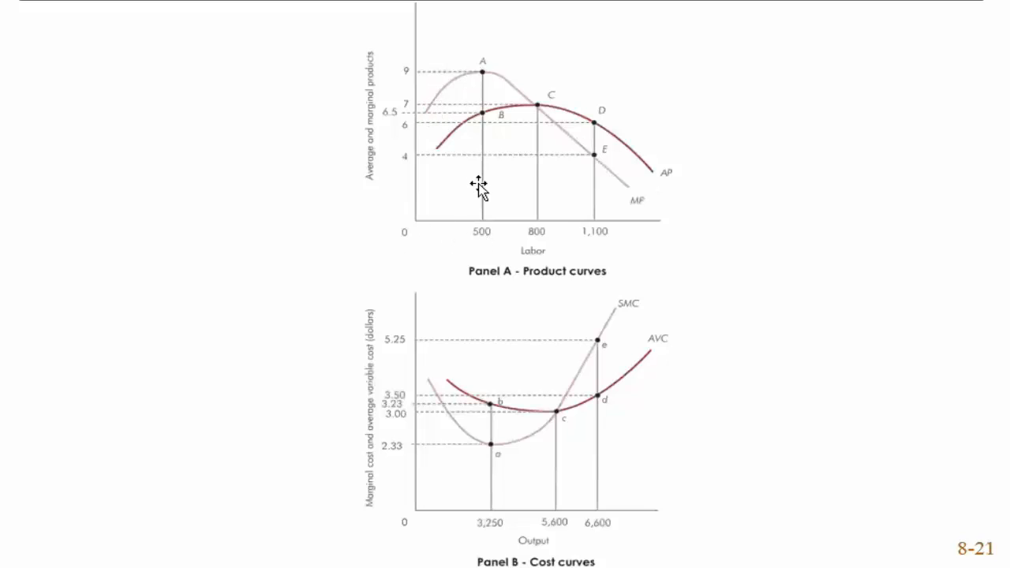
mouse_move(483, 244)
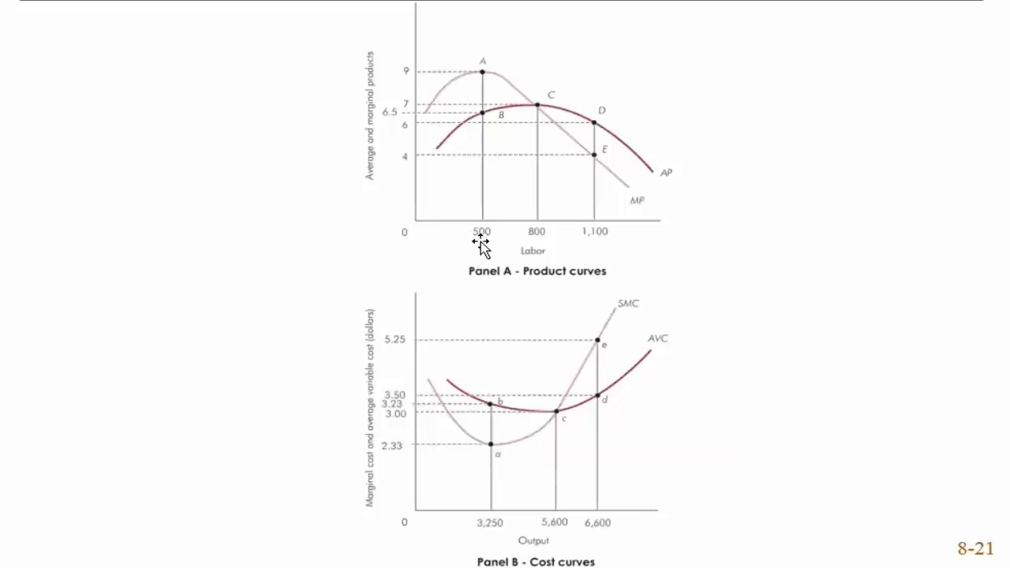
mouse_move(495, 546)
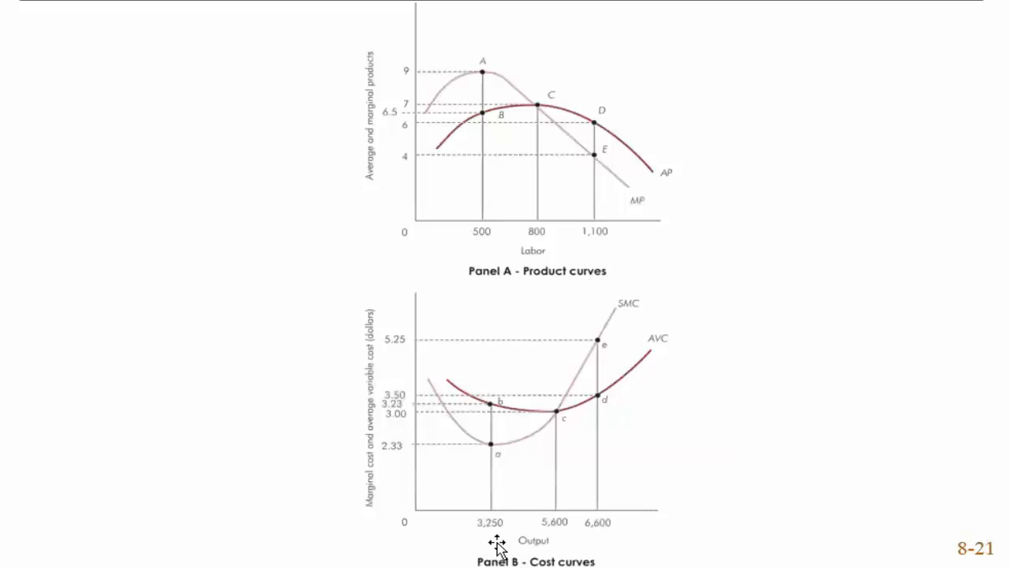
mouse_move(481, 145)
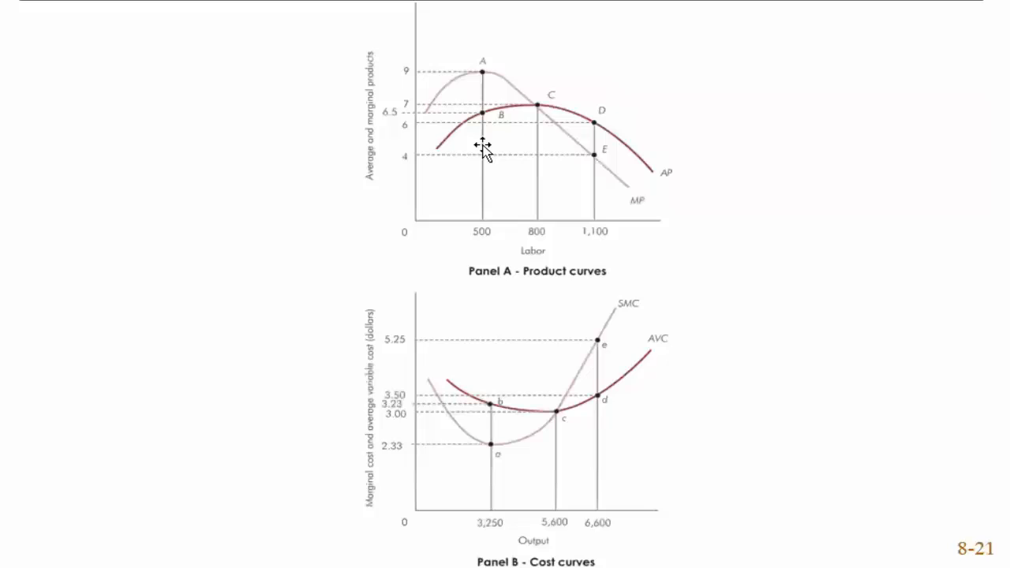
mouse_move(482, 75)
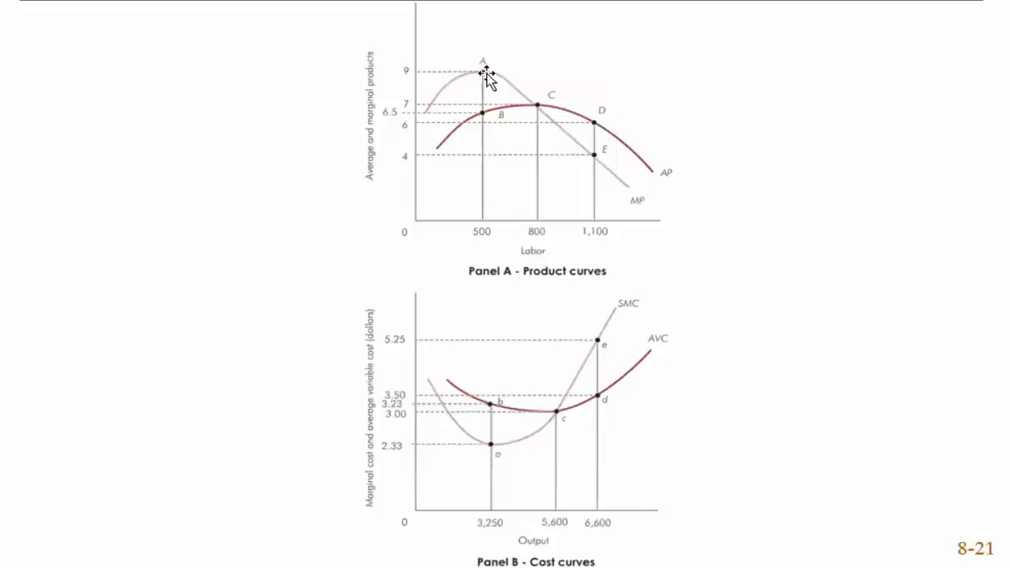
mouse_move(432, 360)
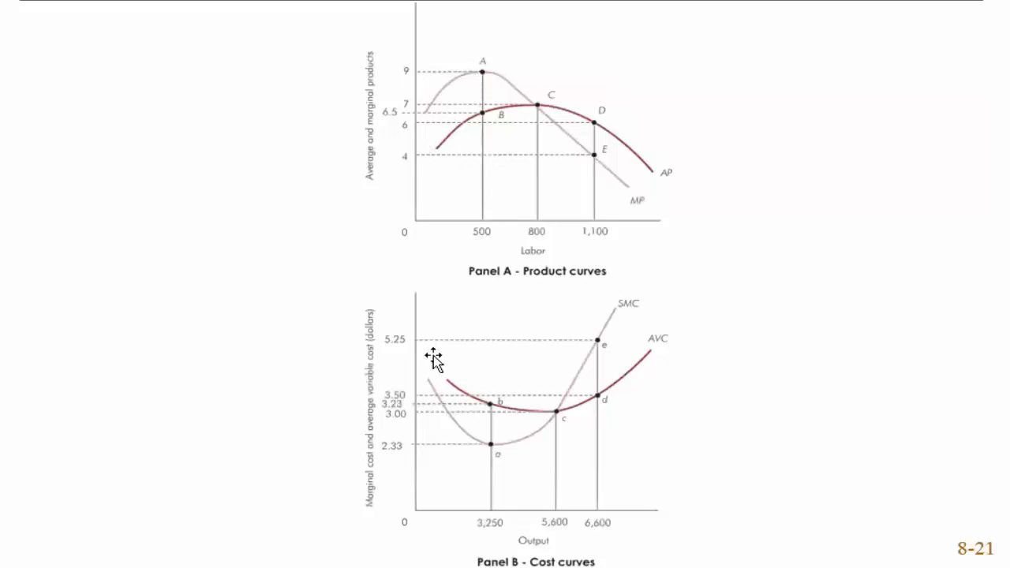
mouse_move(489, 449)
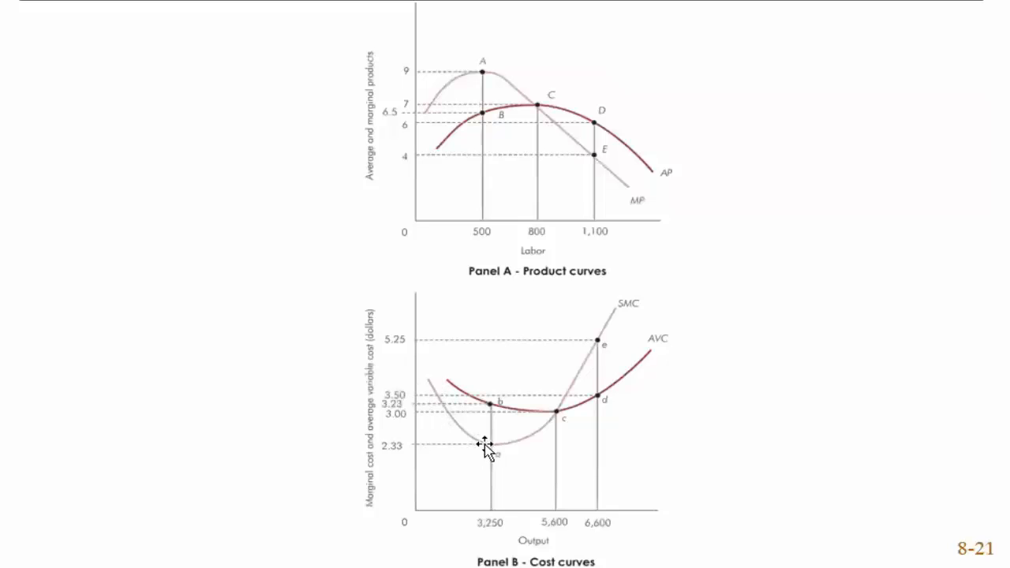
mouse_move(473, 544)
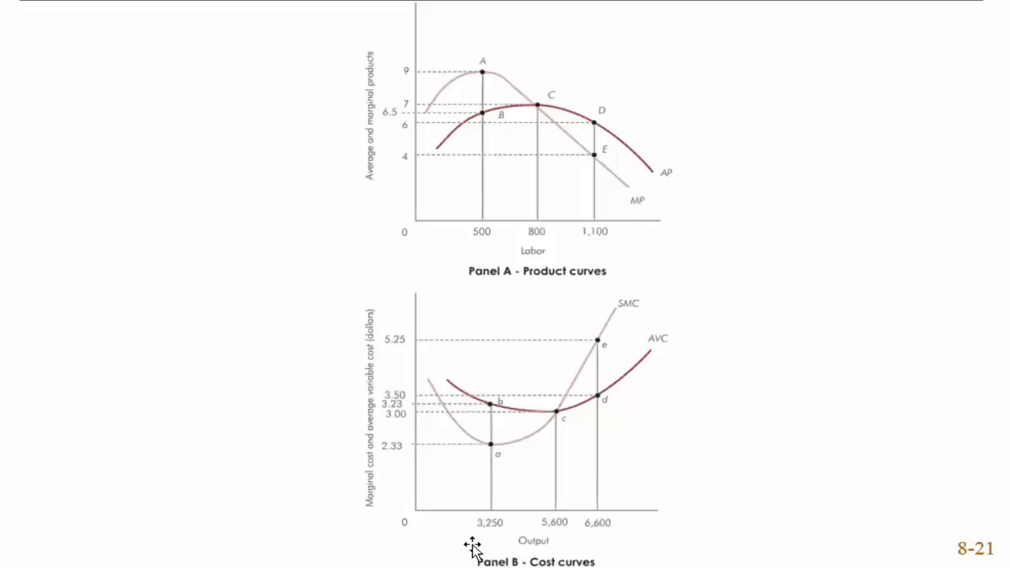
mouse_move(503, 309)
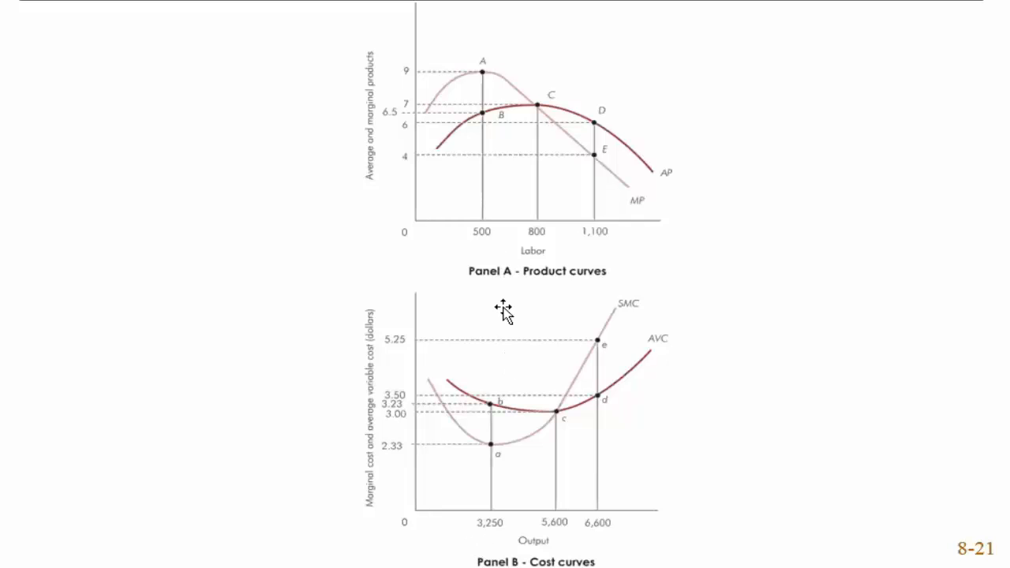
mouse_move(441, 109)
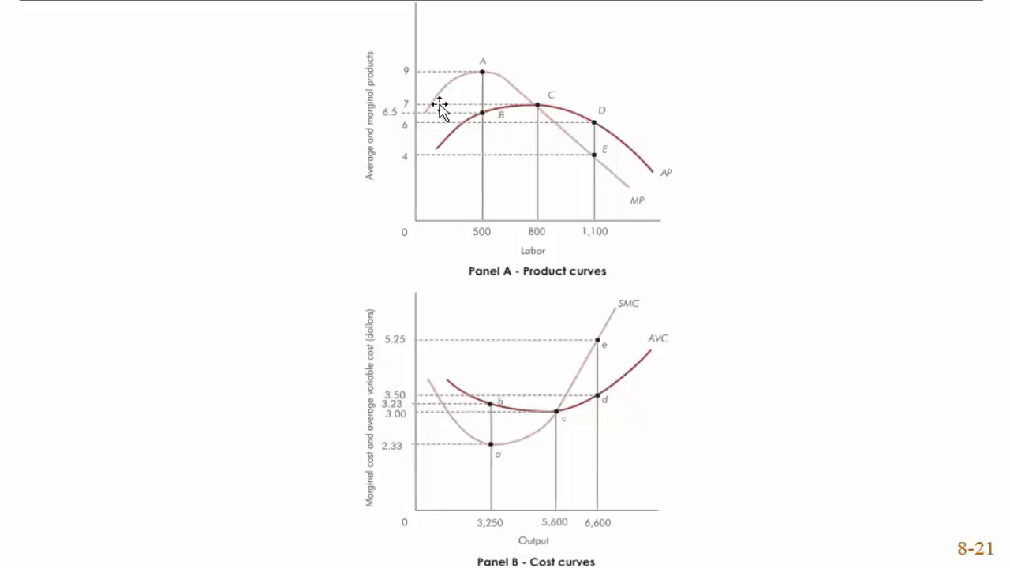
mouse_move(458, 429)
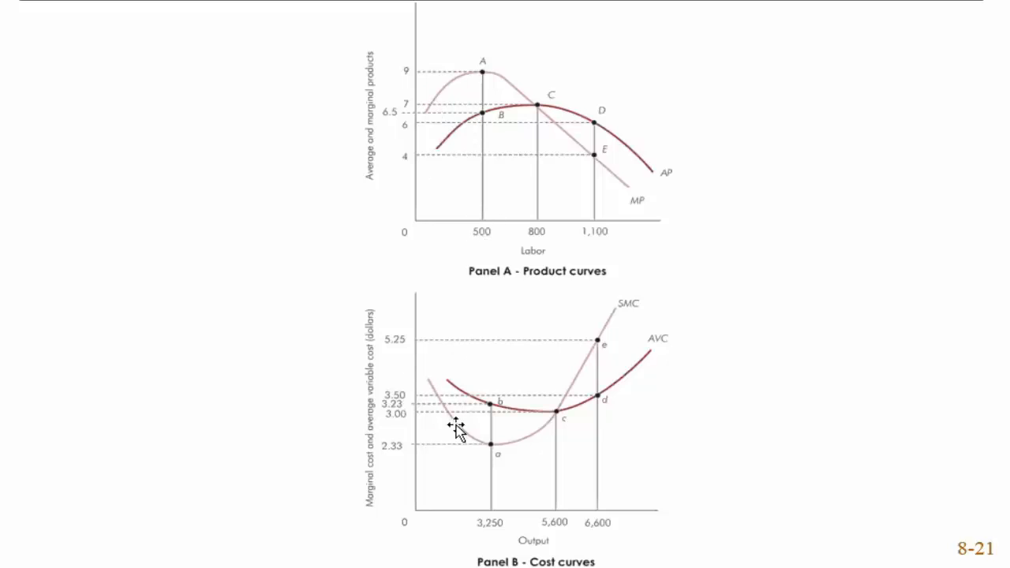
mouse_move(463, 73)
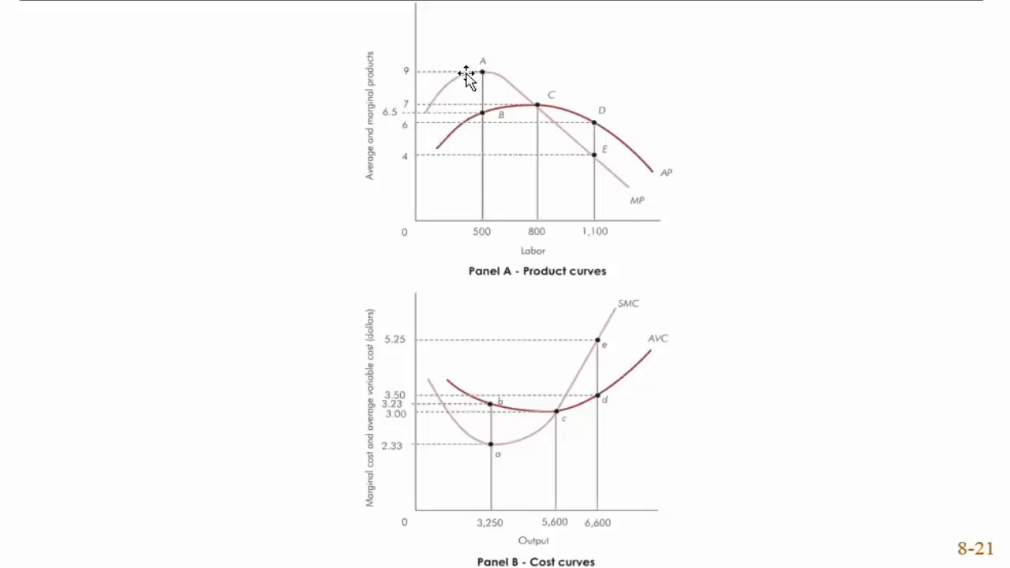
mouse_move(480, 93)
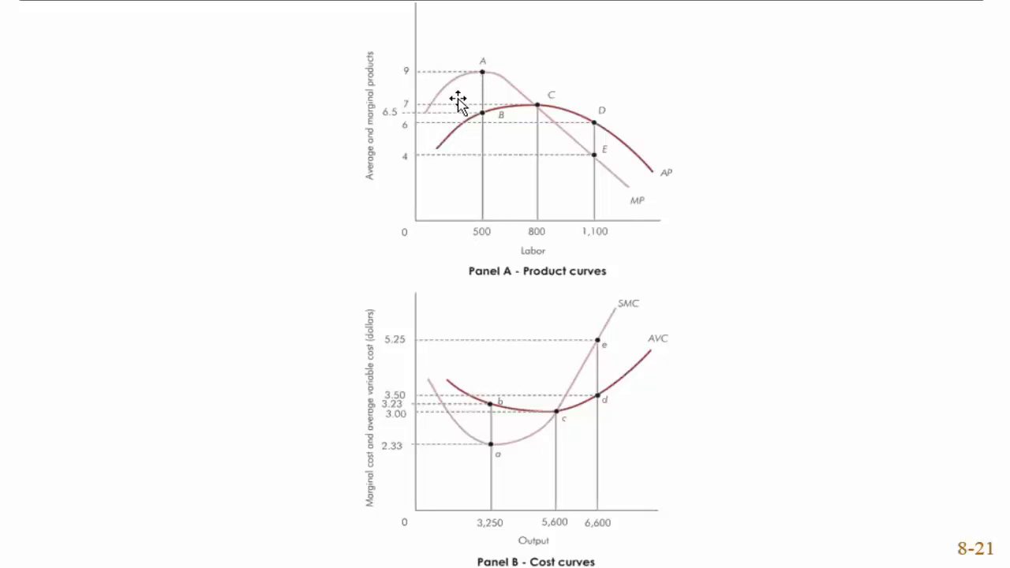
mouse_move(432, 108)
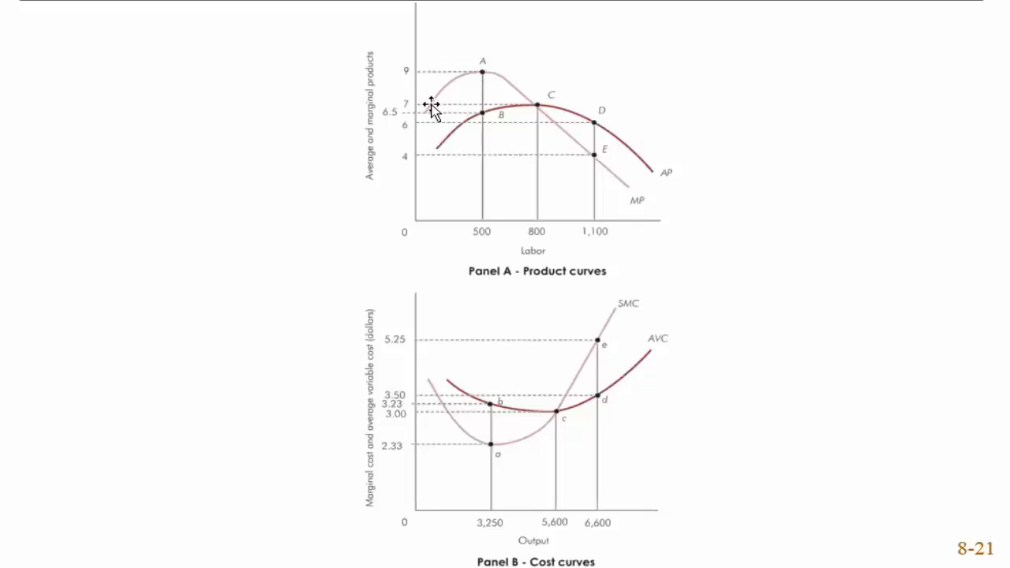
mouse_move(472, 391)
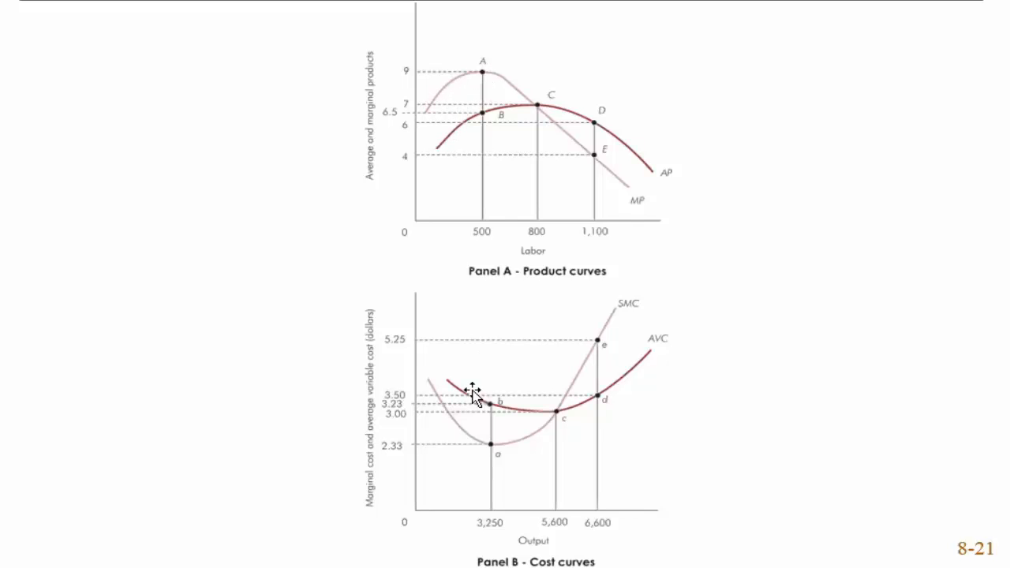
mouse_move(481, 450)
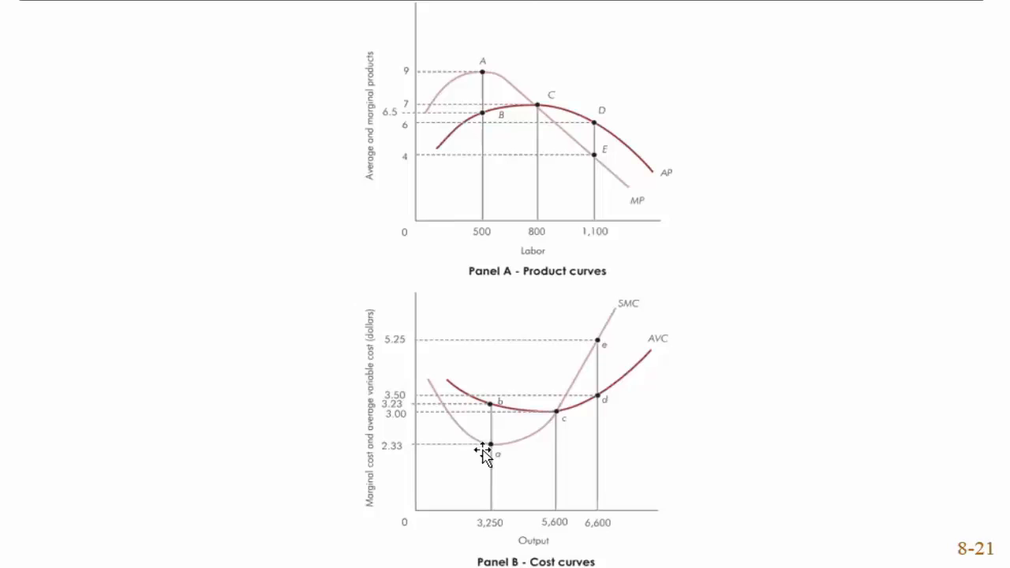
mouse_move(492, 545)
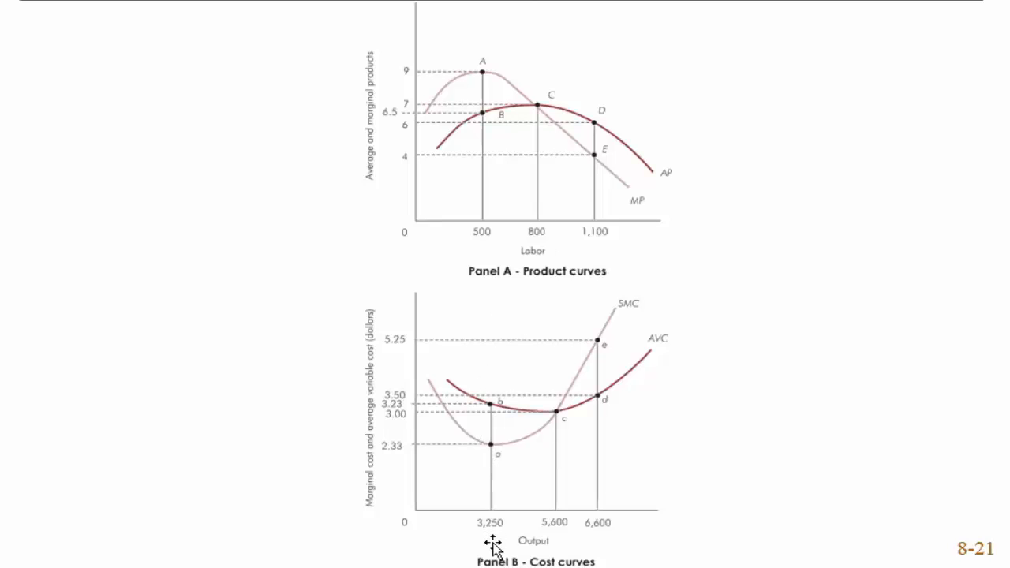
mouse_move(429, 392)
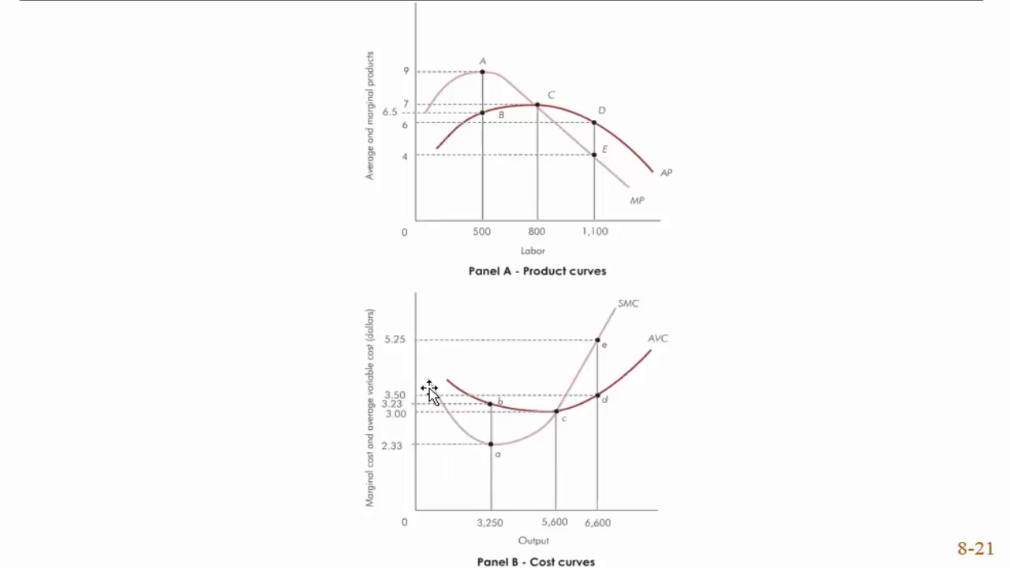
mouse_move(483, 450)
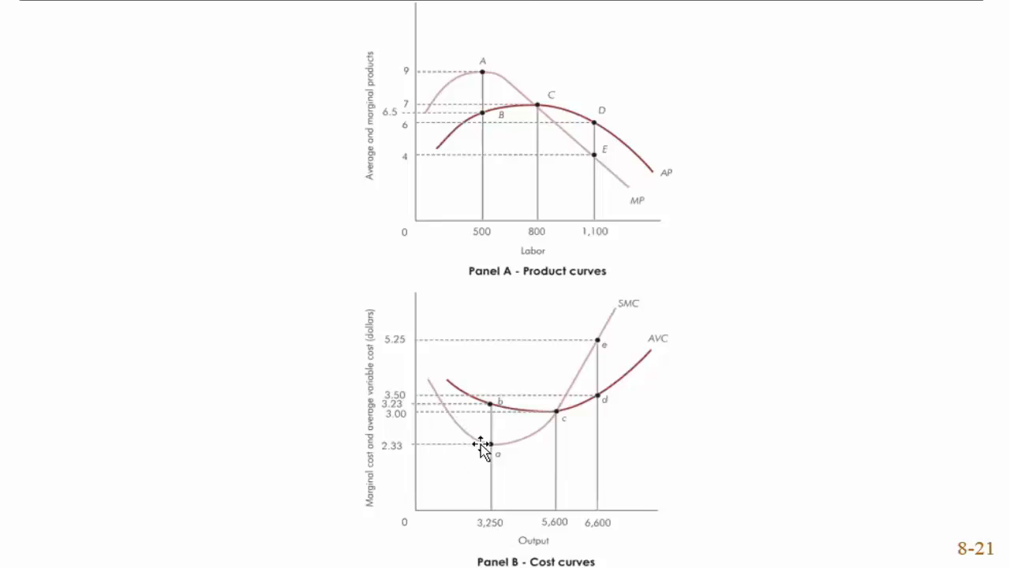
mouse_move(457, 142)
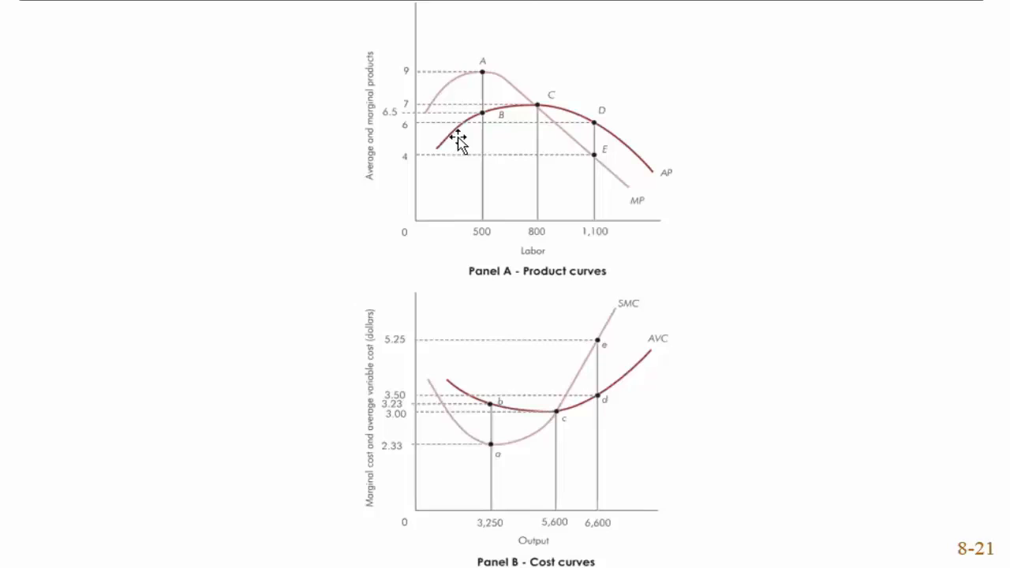
mouse_move(489, 537)
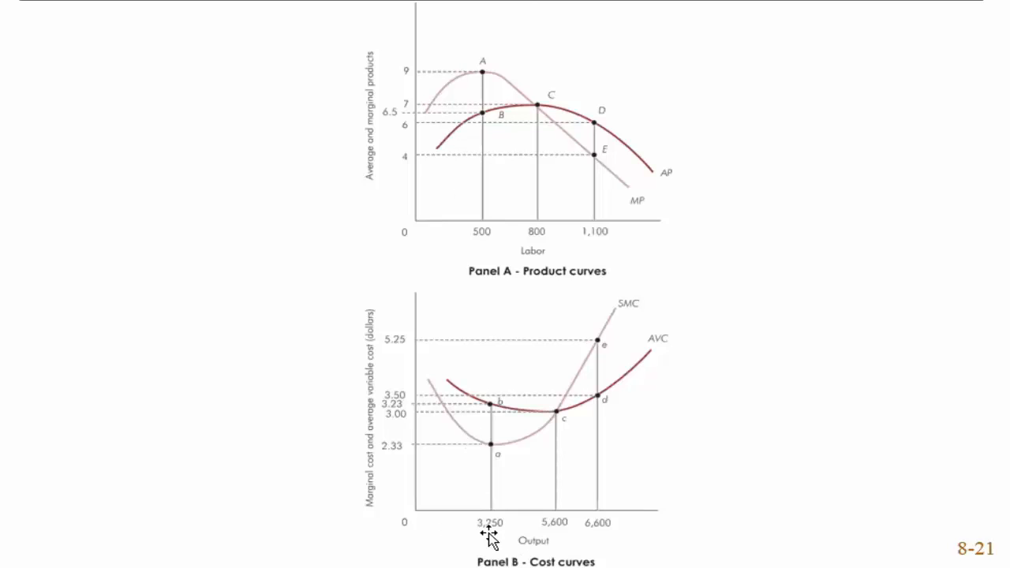
mouse_move(442, 410)
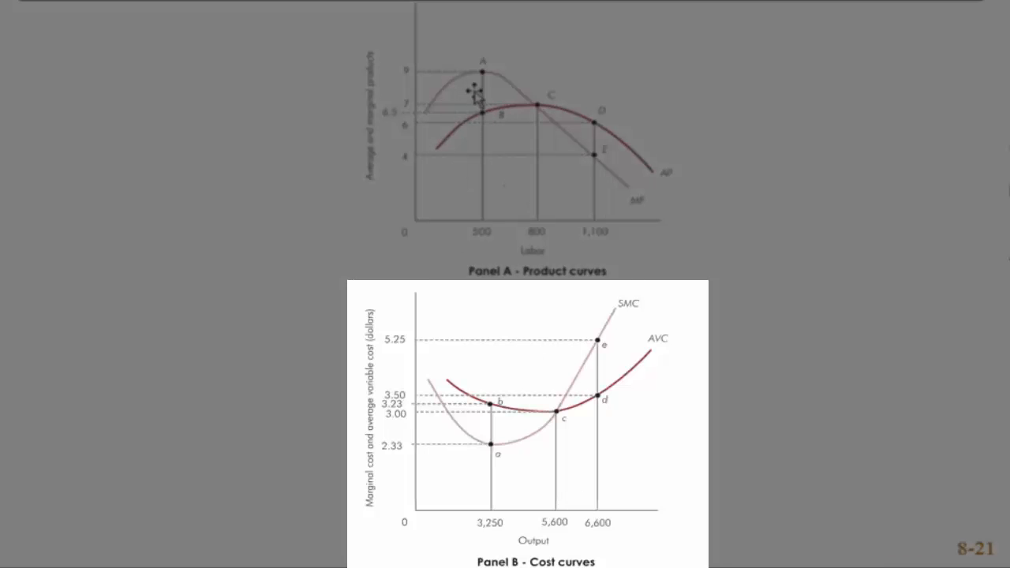
mouse_move(445, 387)
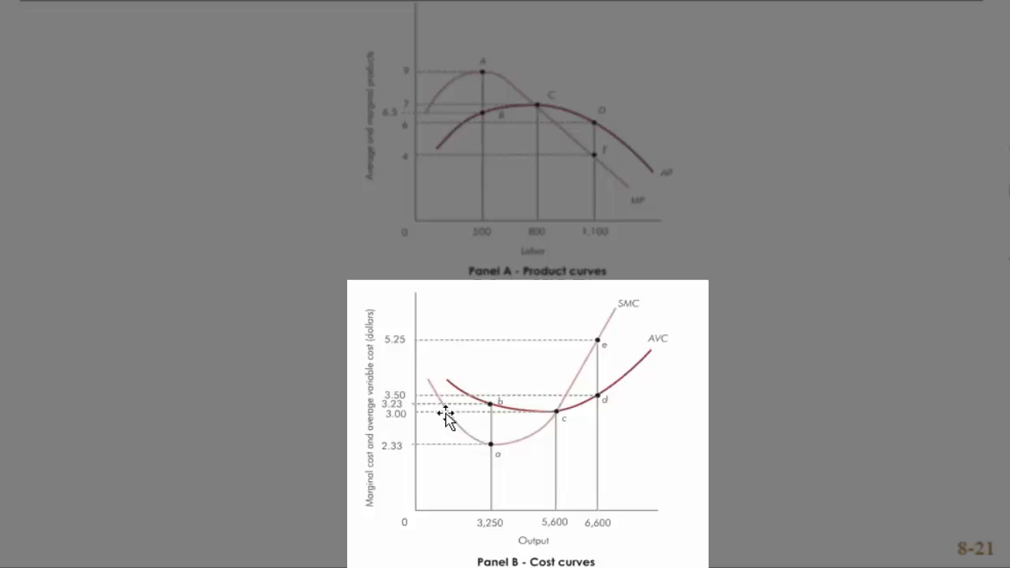
mouse_move(448, 434)
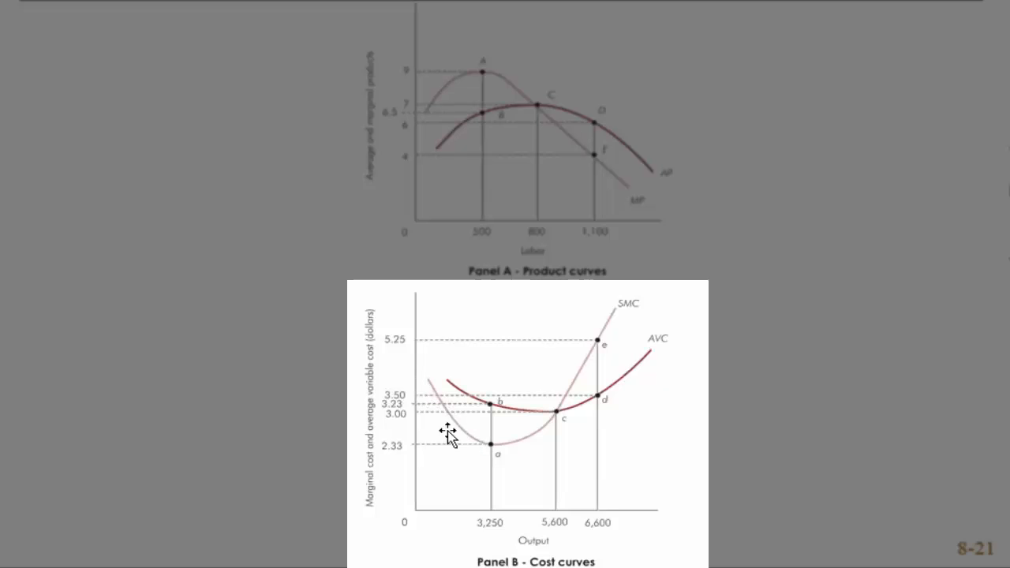
mouse_move(477, 445)
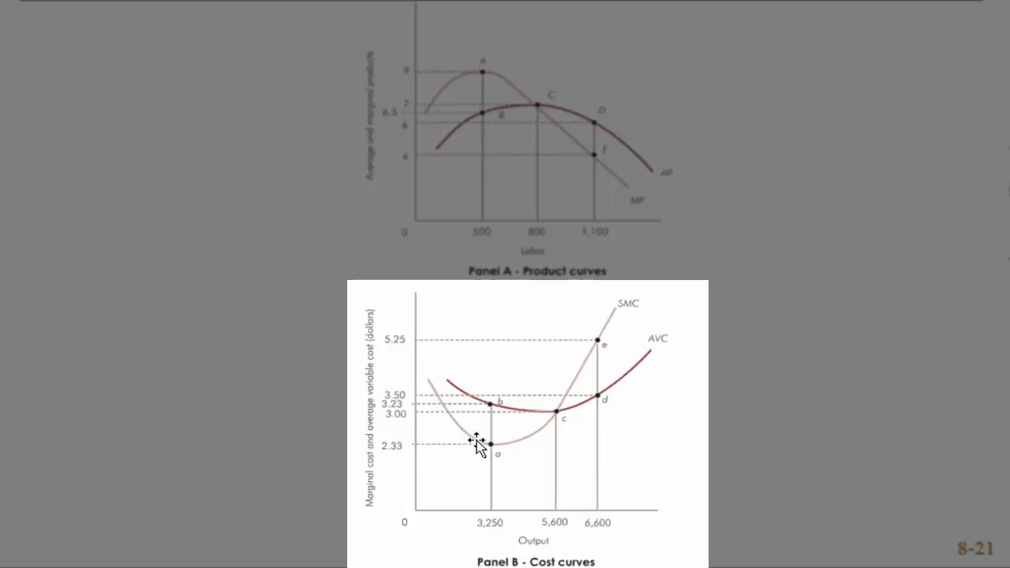
mouse_move(476, 76)
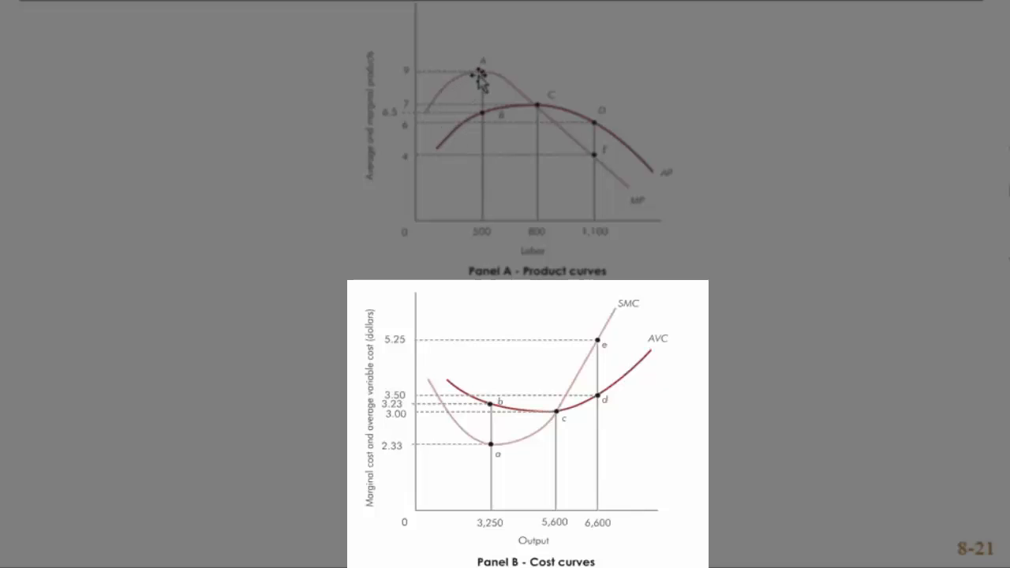